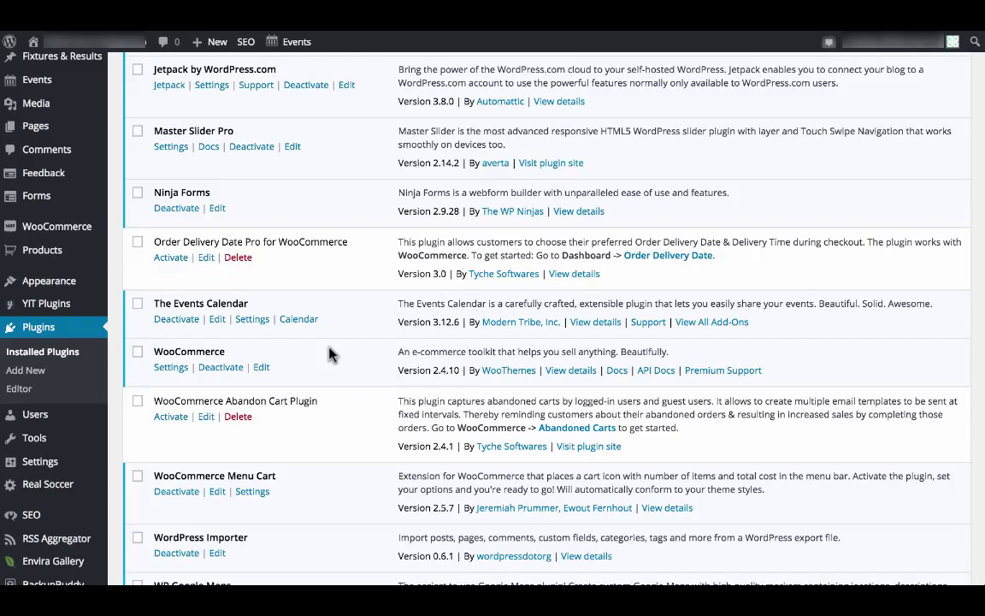
mouse_move(321, 408)
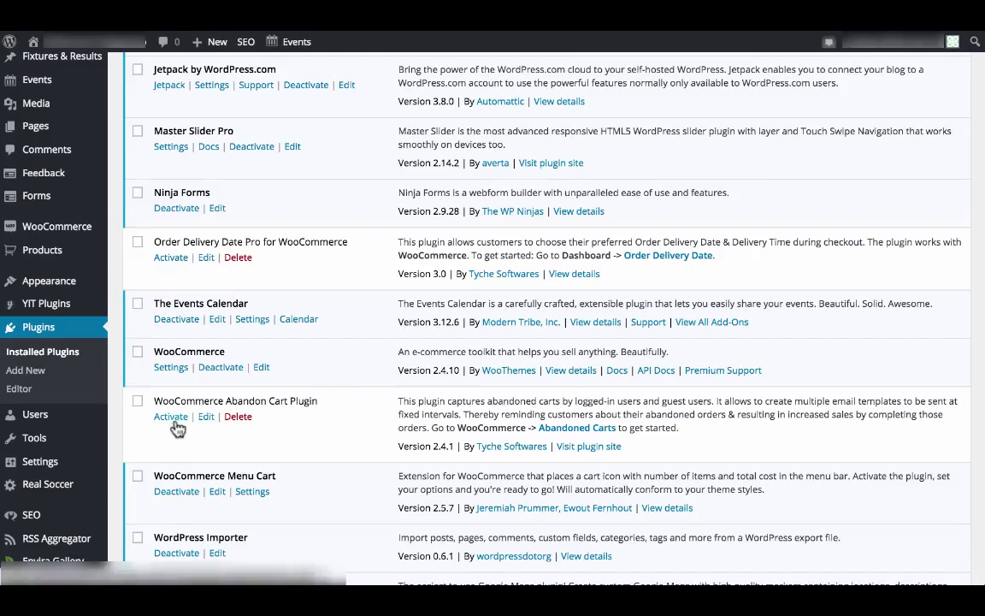
- Activate the WooCommerce Abandon Cart Plugin from the installed plugins list
click(170, 416)
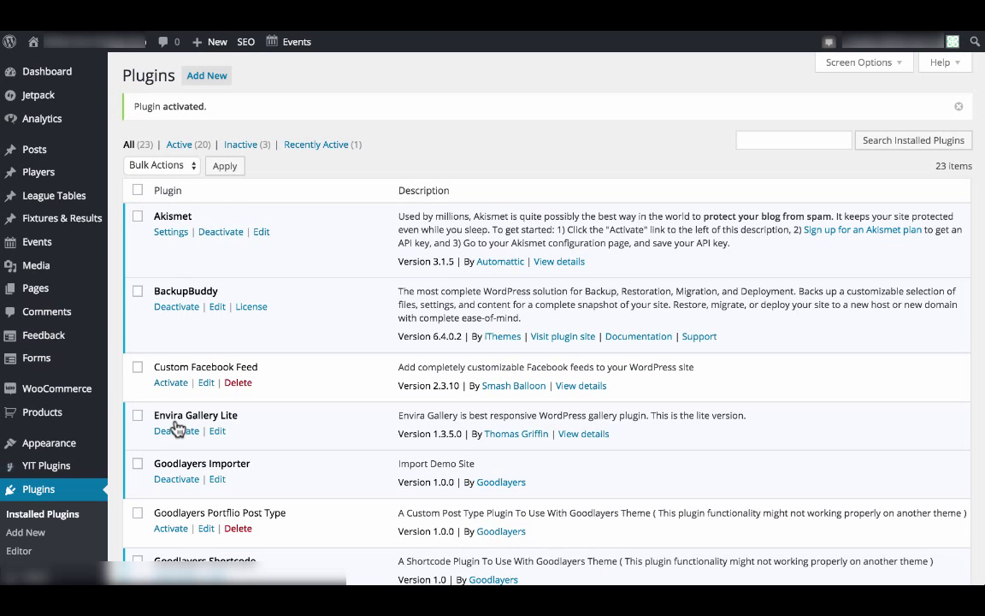
mouse_move(58, 388)
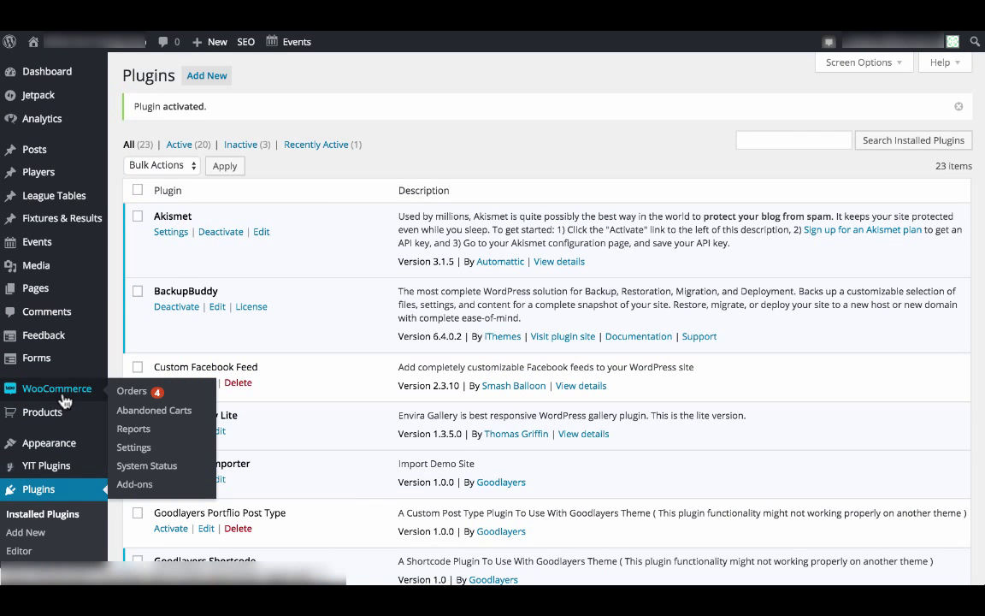
mouse_move(154, 410)
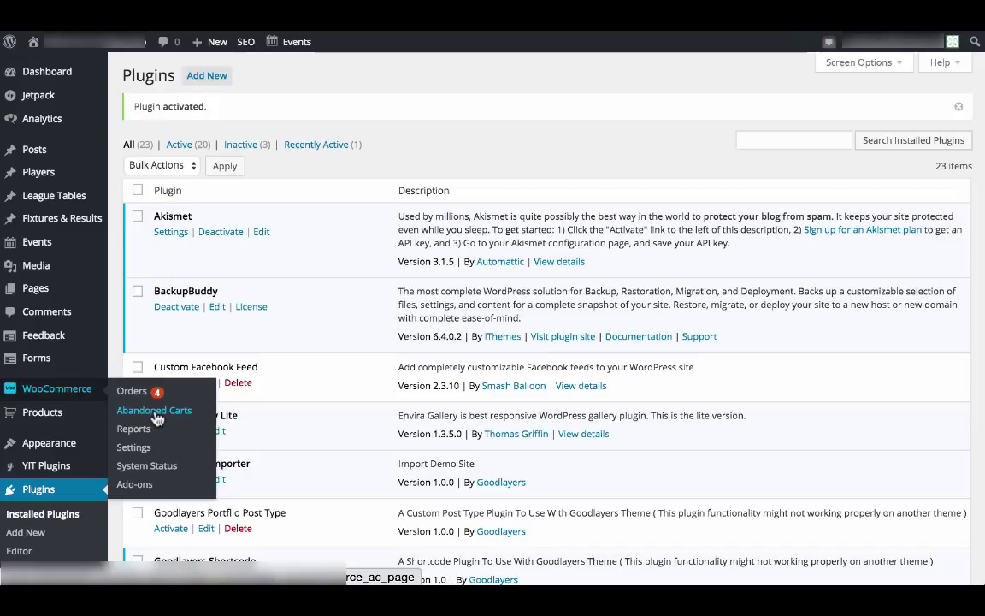
- Show the Abandoned Orders list with Abandoned Order #6 and #5
click(153, 410)
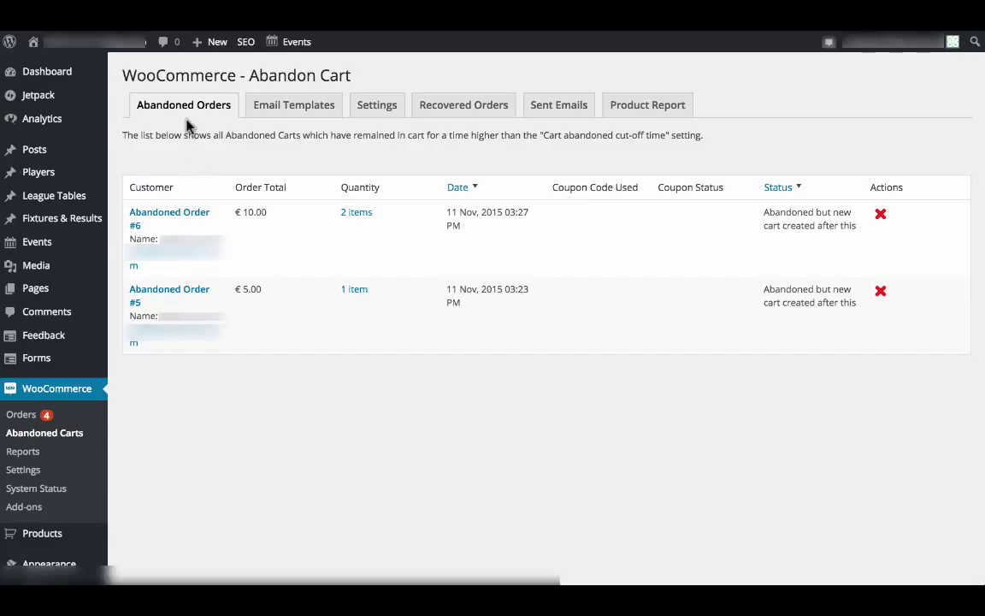
mouse_move(293, 105)
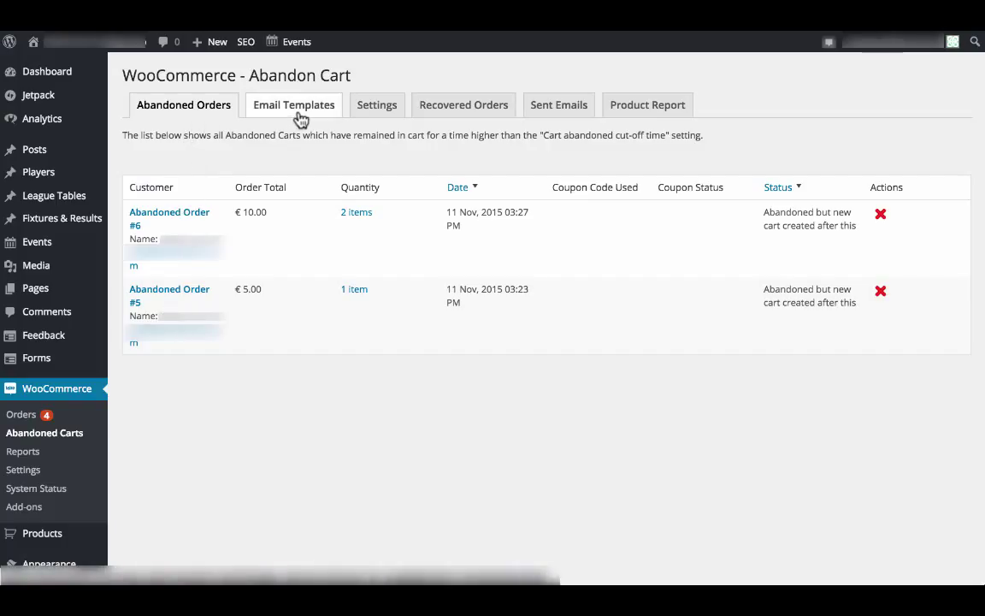
mouse_move(382, 122)
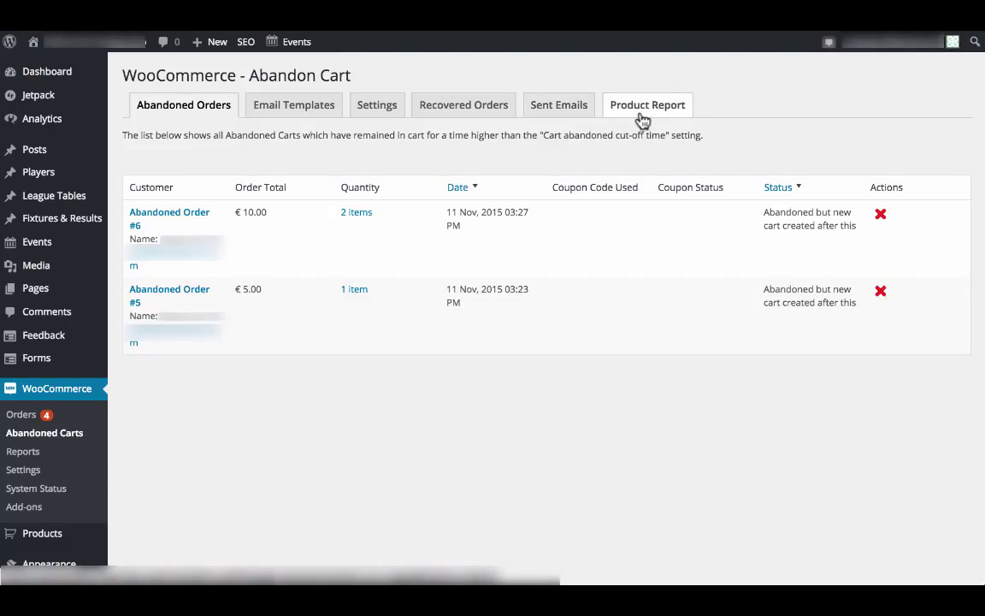
- Review the Abandoned Cart settings: emails enabled, 1-minute cut-off, 1-day auto deletion
click(378, 105)
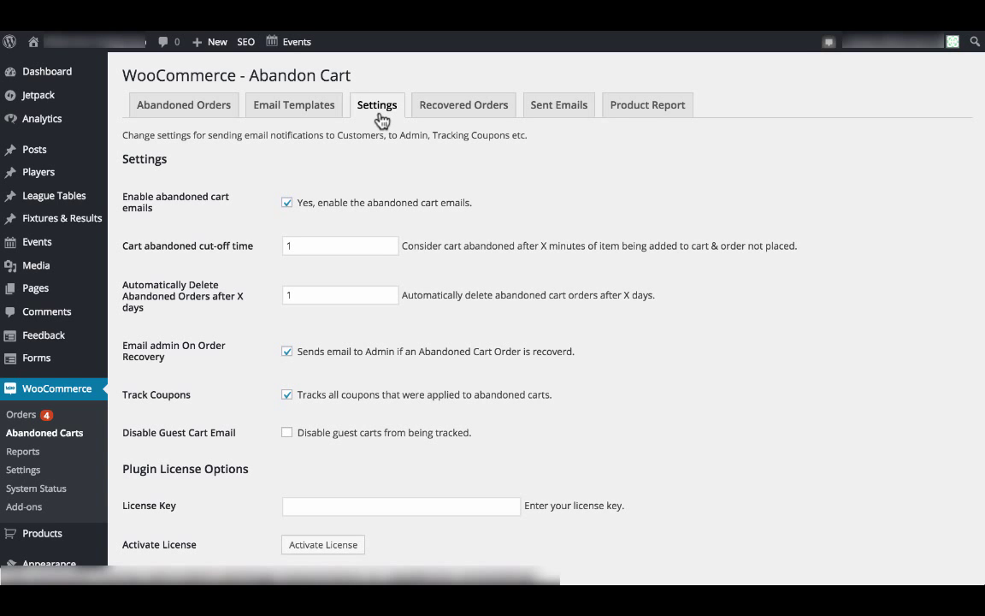
scroll(down, 3)
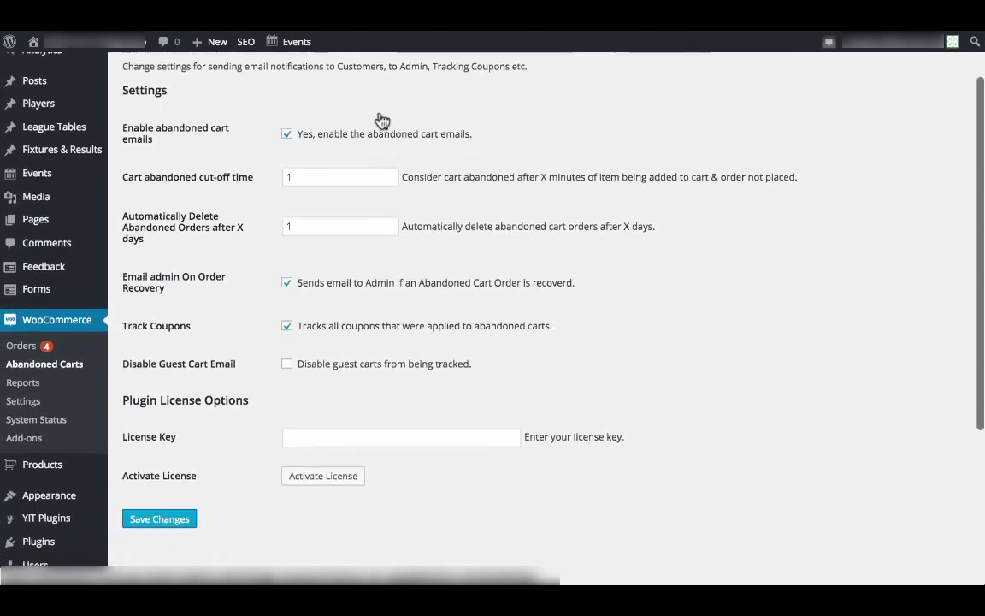
scroll(down, 3)
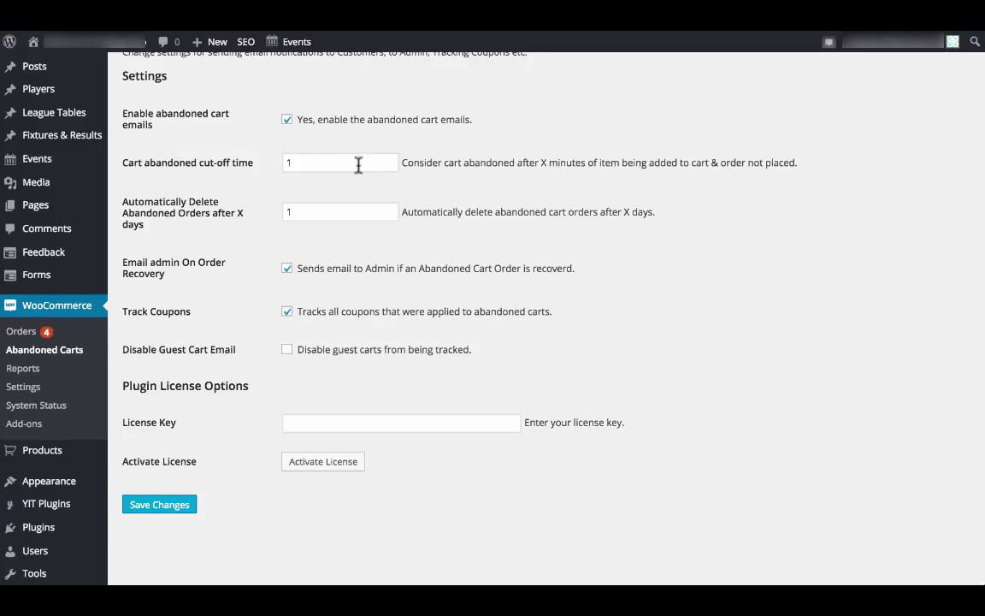
mouse_move(358, 213)
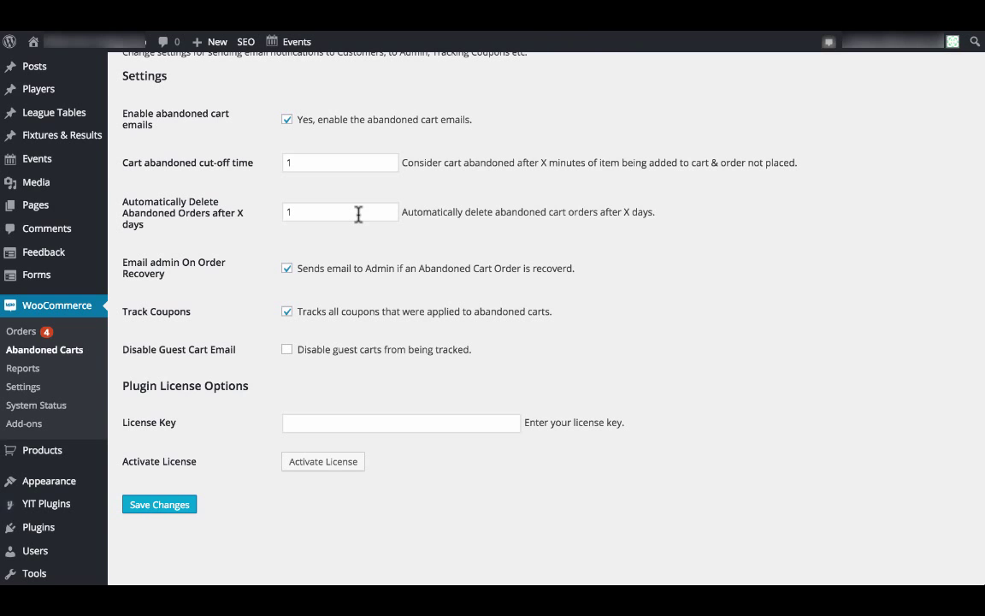
scroll(down, 3)
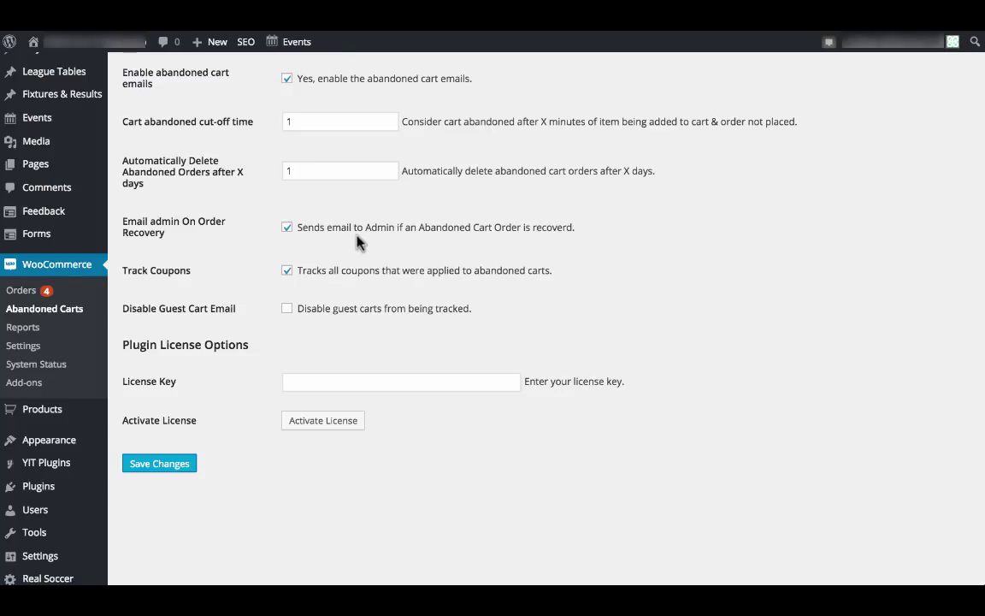
mouse_move(359, 286)
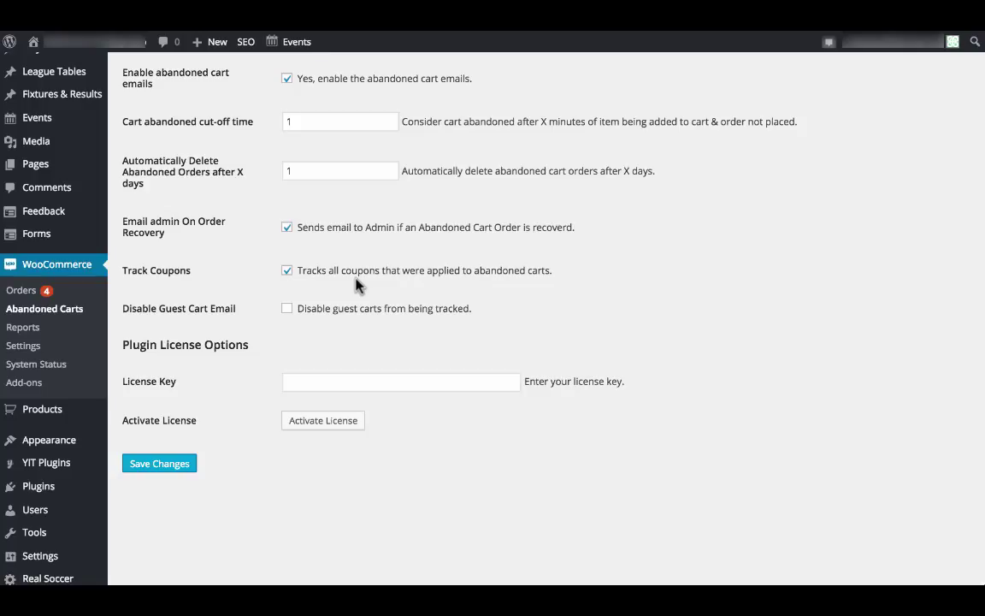
mouse_move(367, 327)
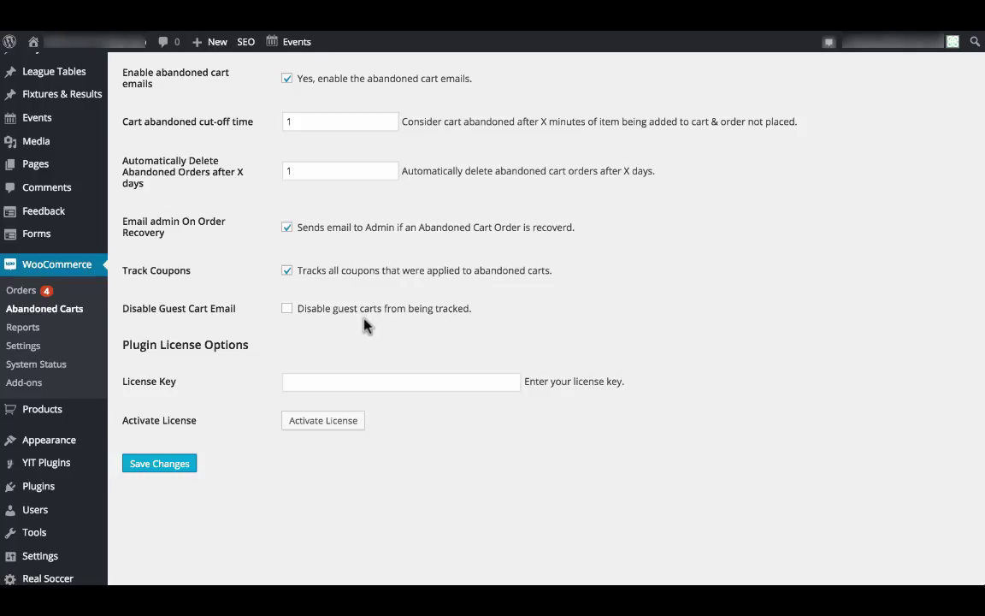
mouse_move(379, 405)
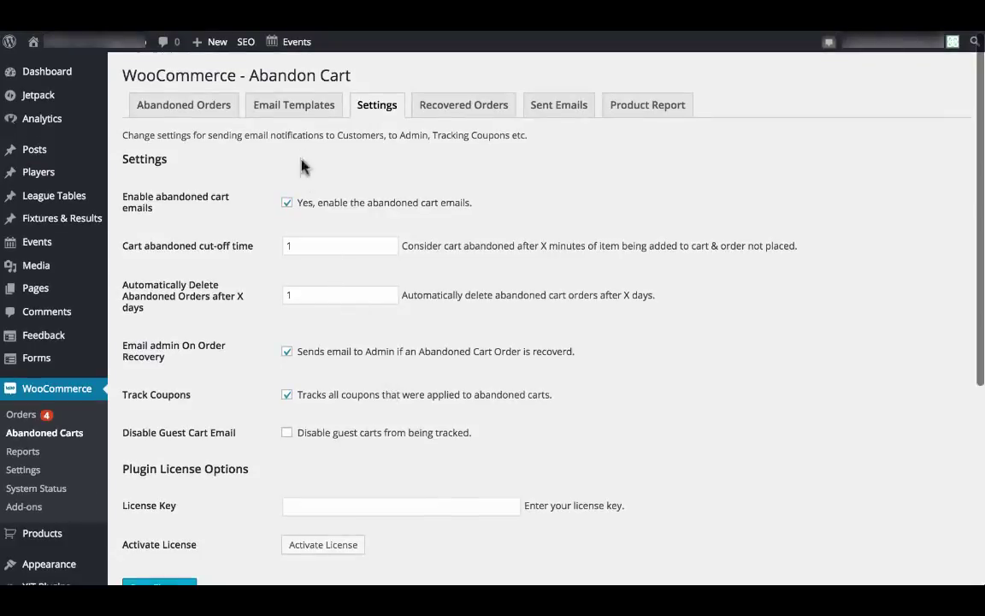
- Show the Email Templates list with the Interim, Final and Initial templates
click(293, 105)
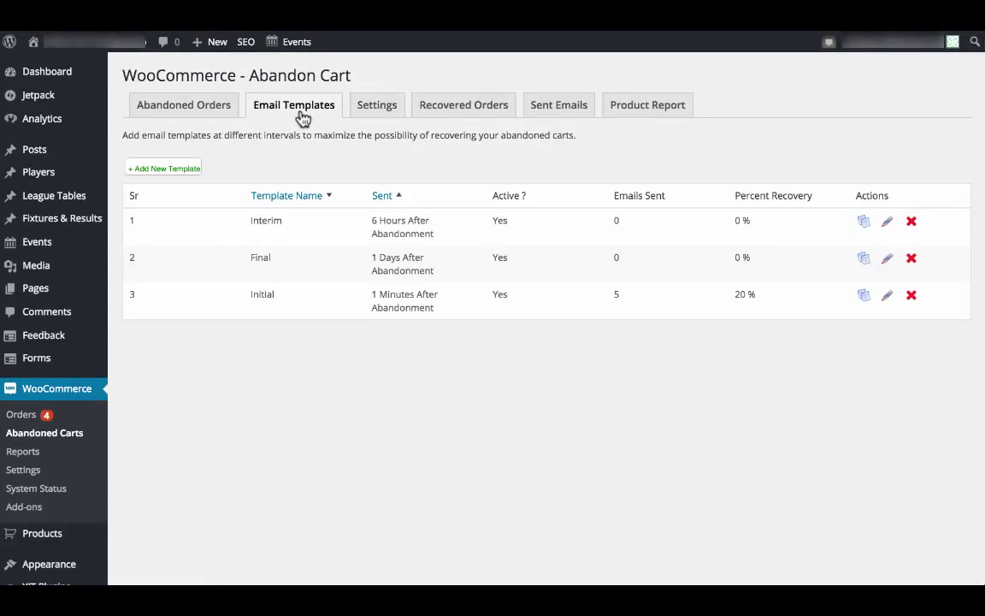
mouse_move(299, 240)
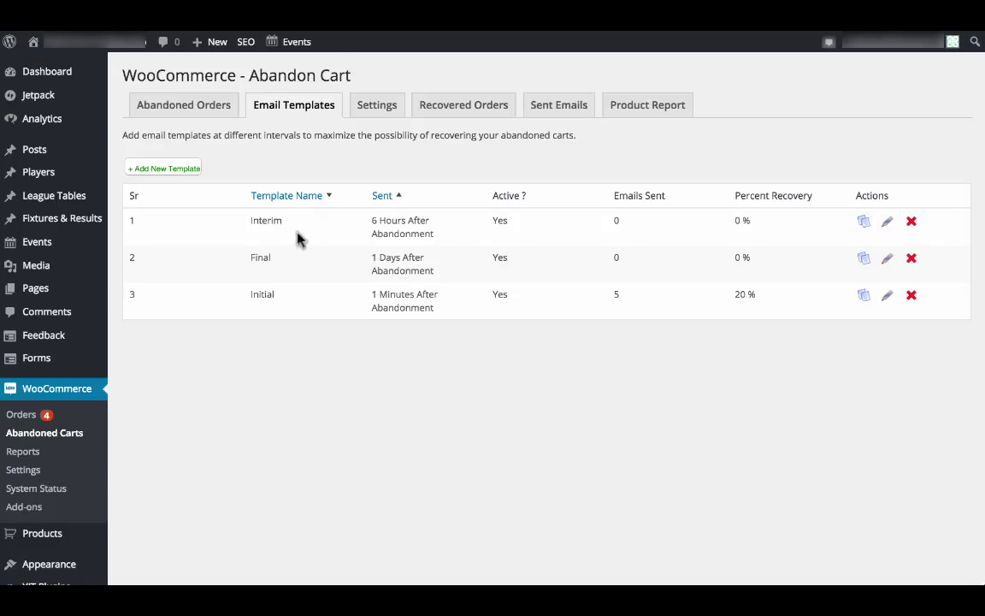
mouse_move(290, 270)
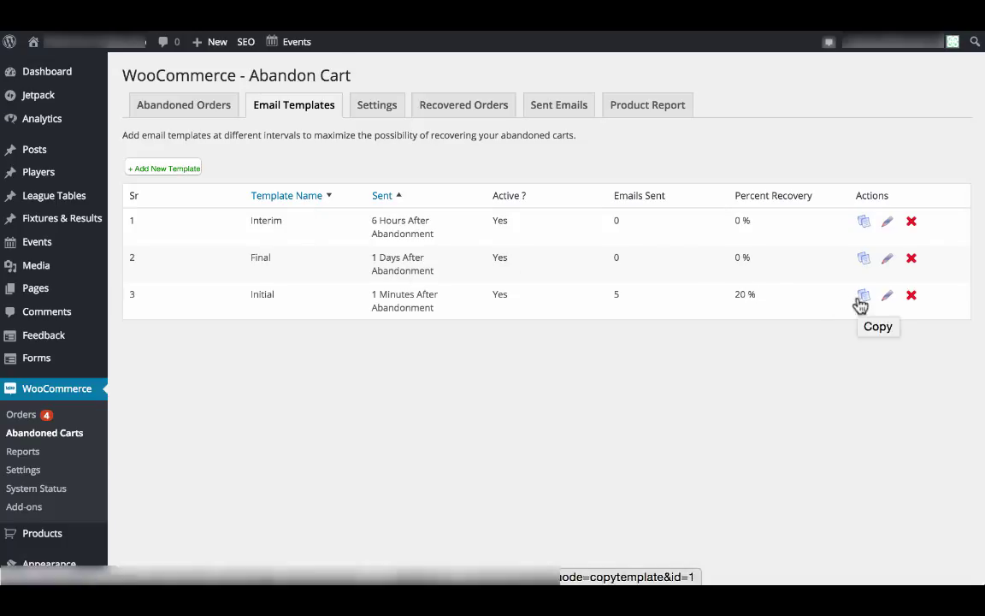
mouse_move(912, 295)
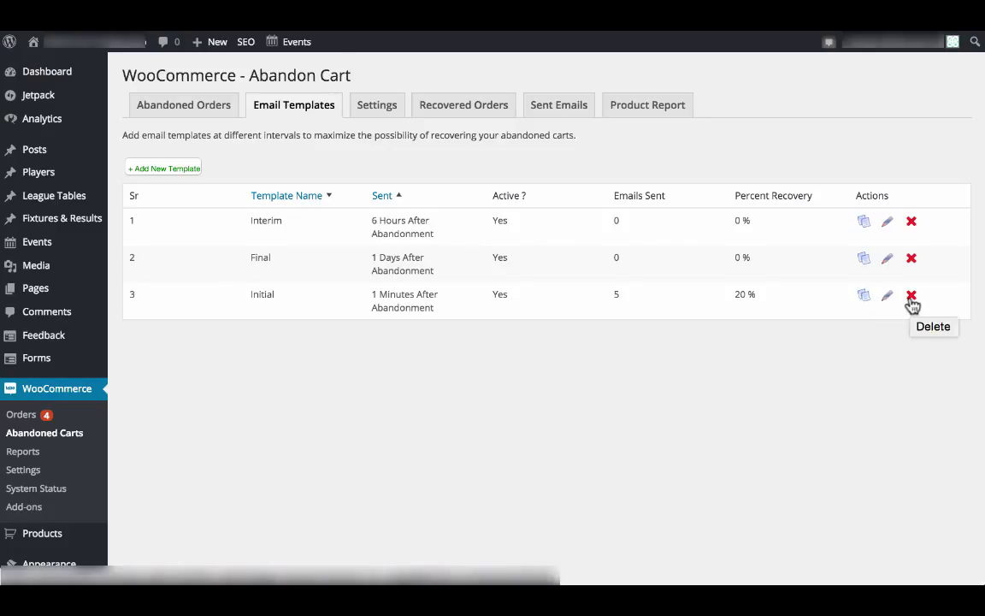
mouse_move(573, 241)
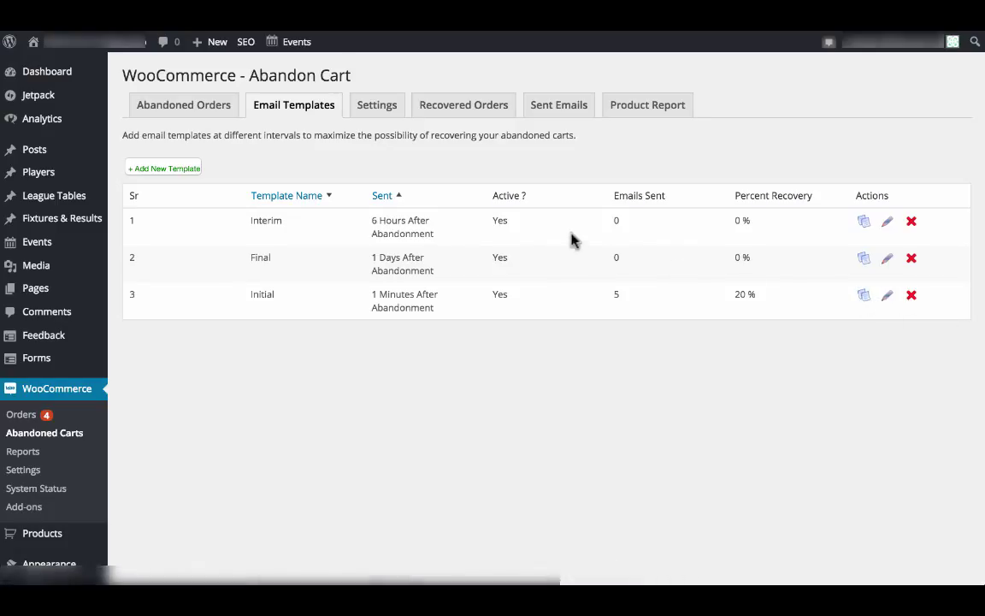
mouse_move(532, 224)
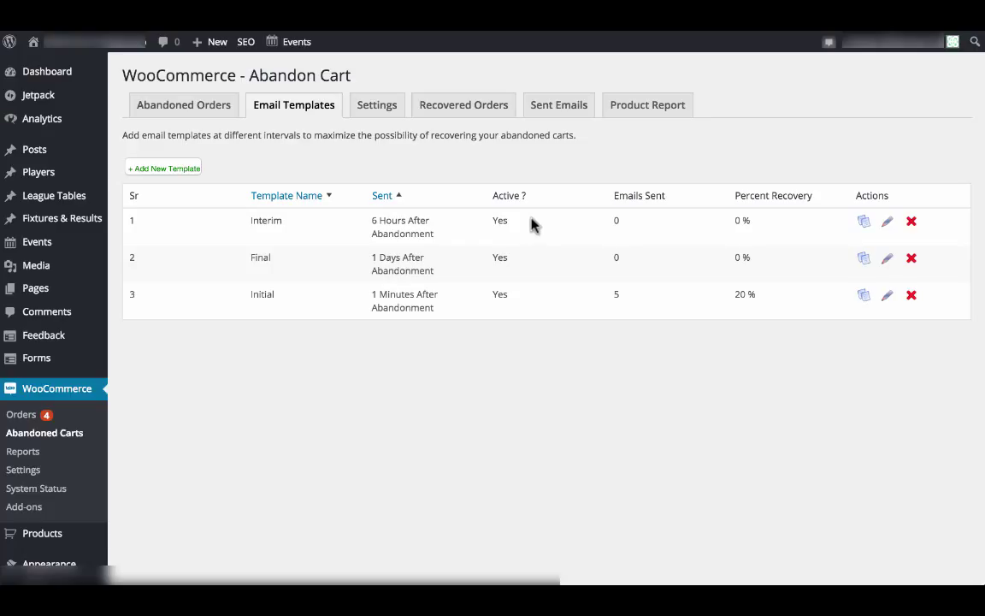
mouse_move(648, 304)
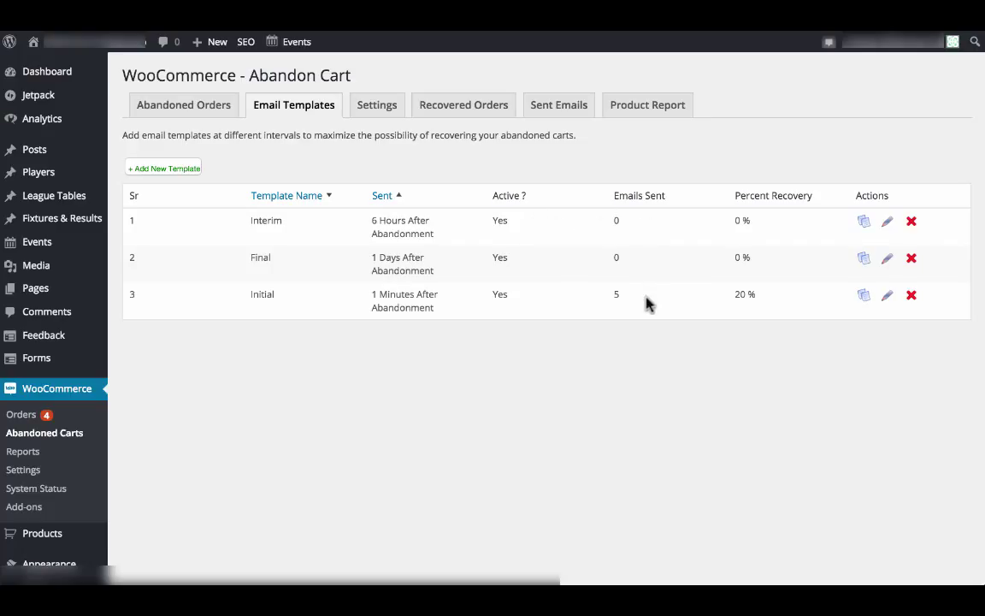
mouse_move(797, 265)
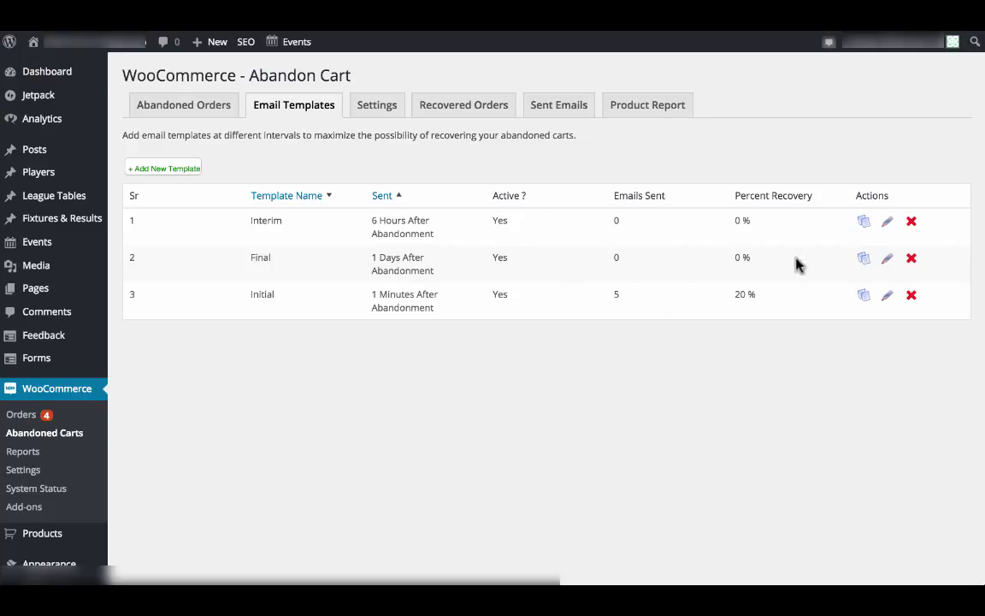
mouse_move(798, 300)
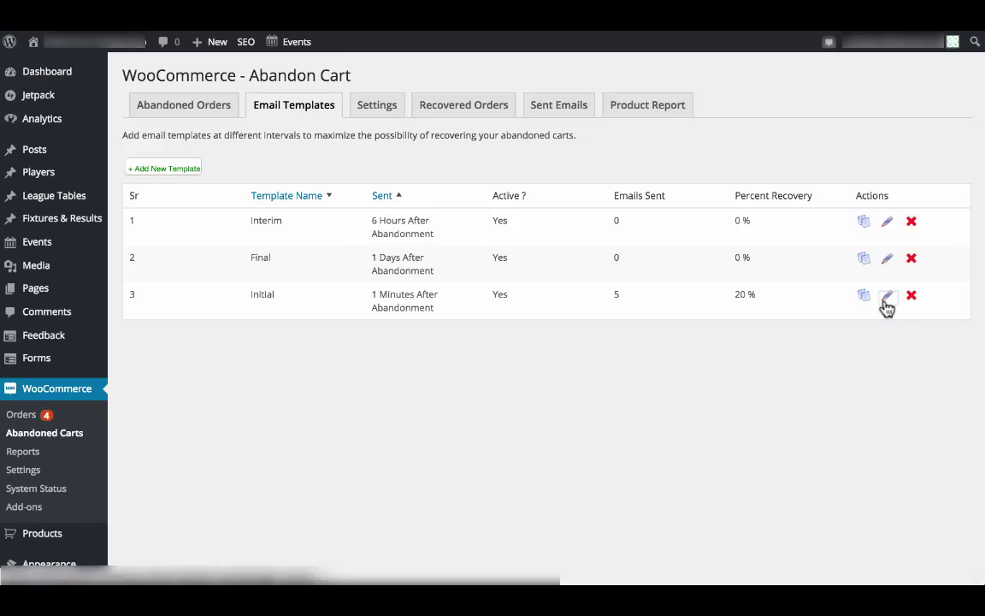
- Edit the Initial reminder email template sent from WH Shop
click(886, 294)
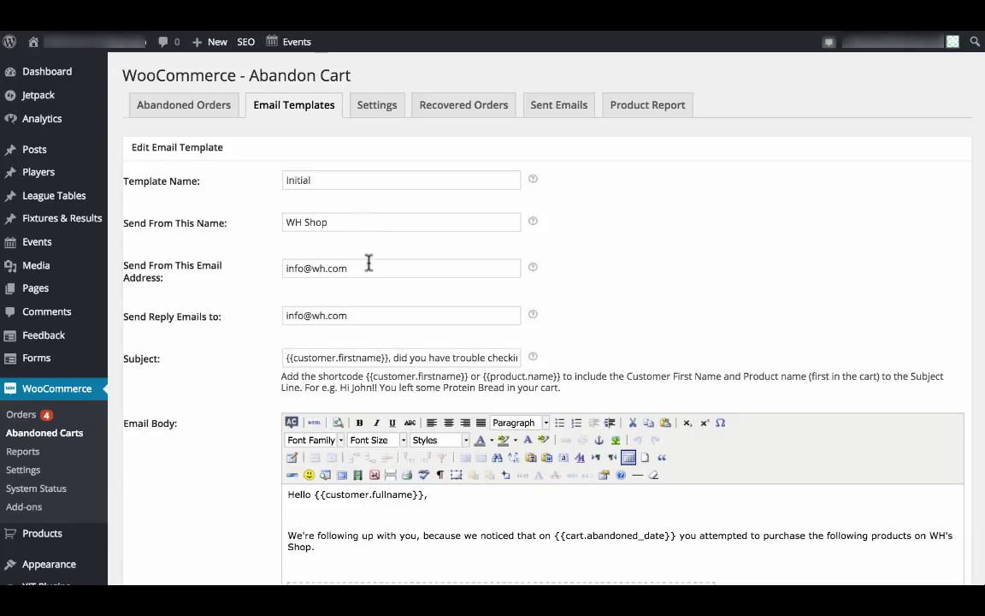
mouse_move(368, 272)
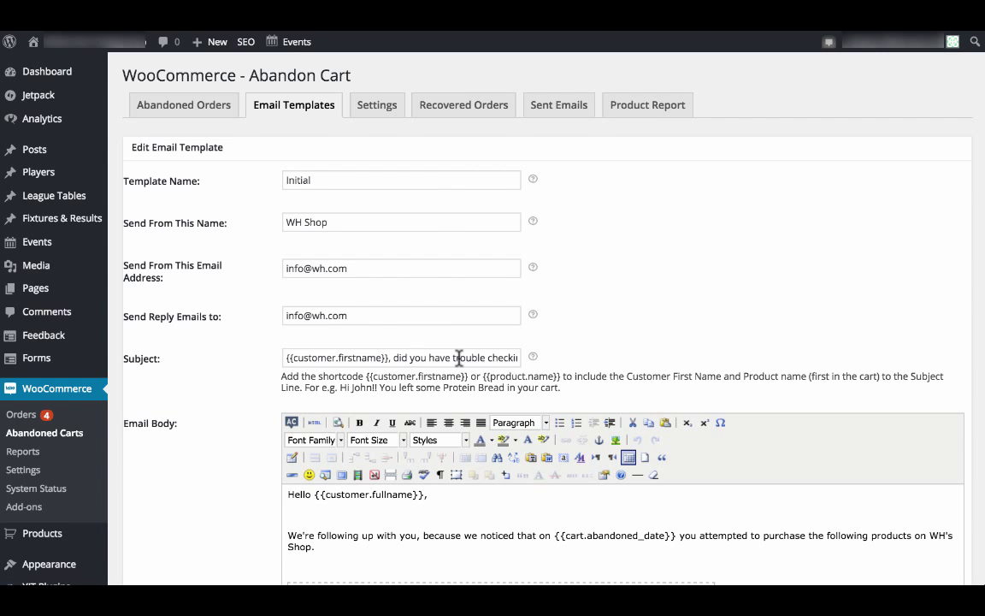
scroll(down, 3)
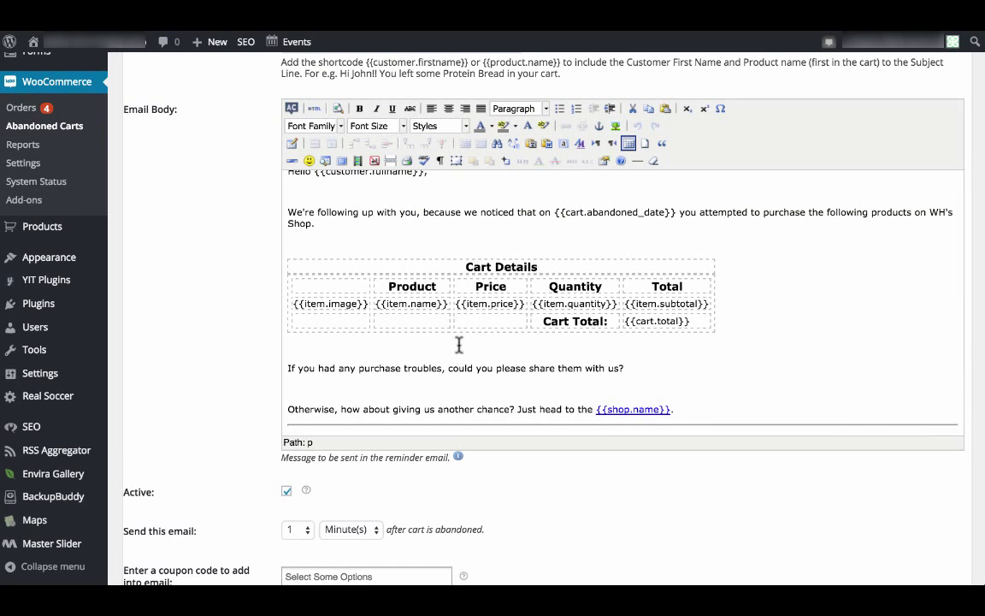
mouse_move(500, 274)
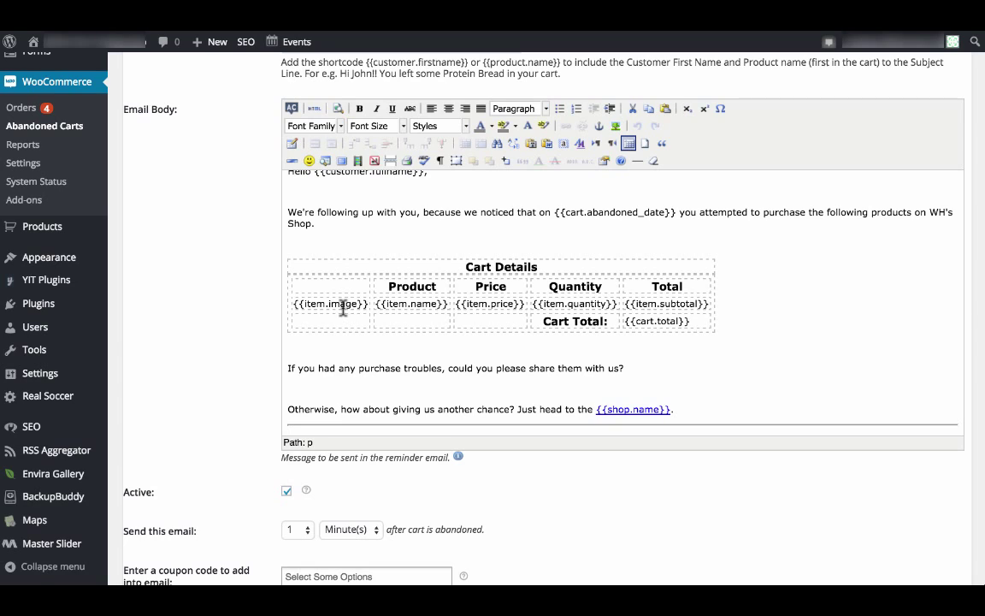
mouse_move(481, 304)
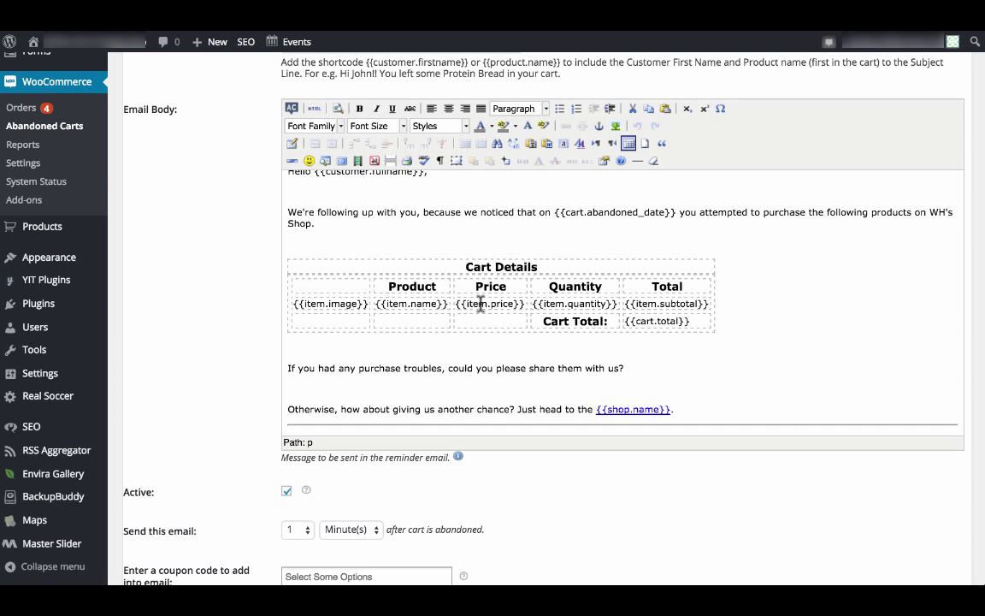
mouse_move(648, 308)
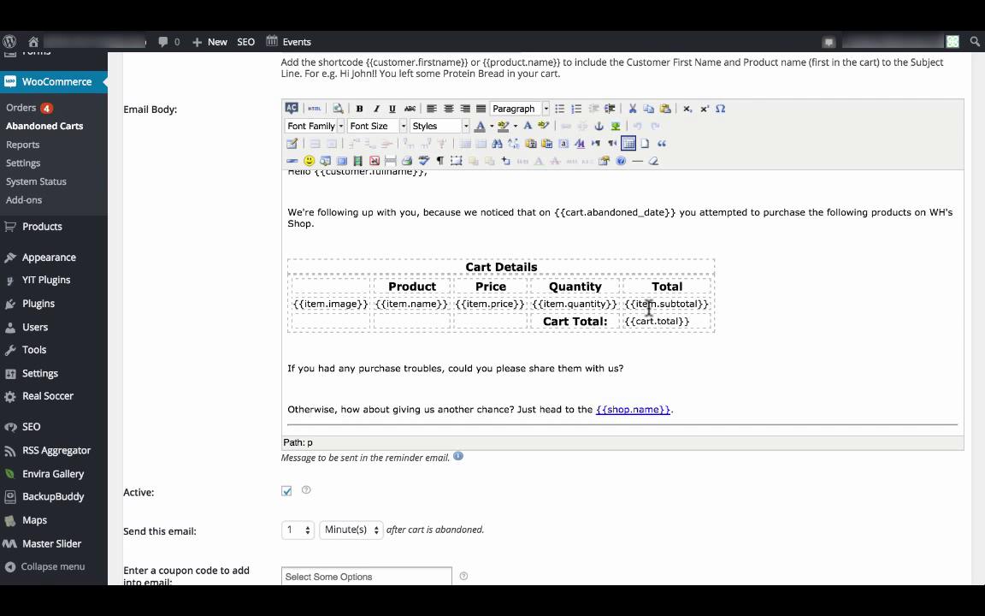
mouse_move(676, 324)
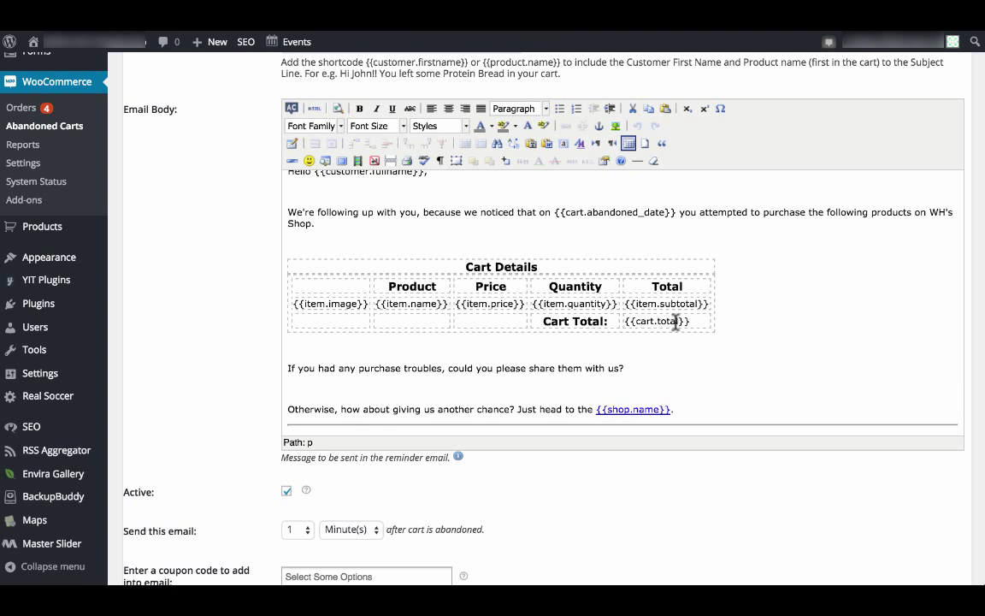
scroll(down, 3)
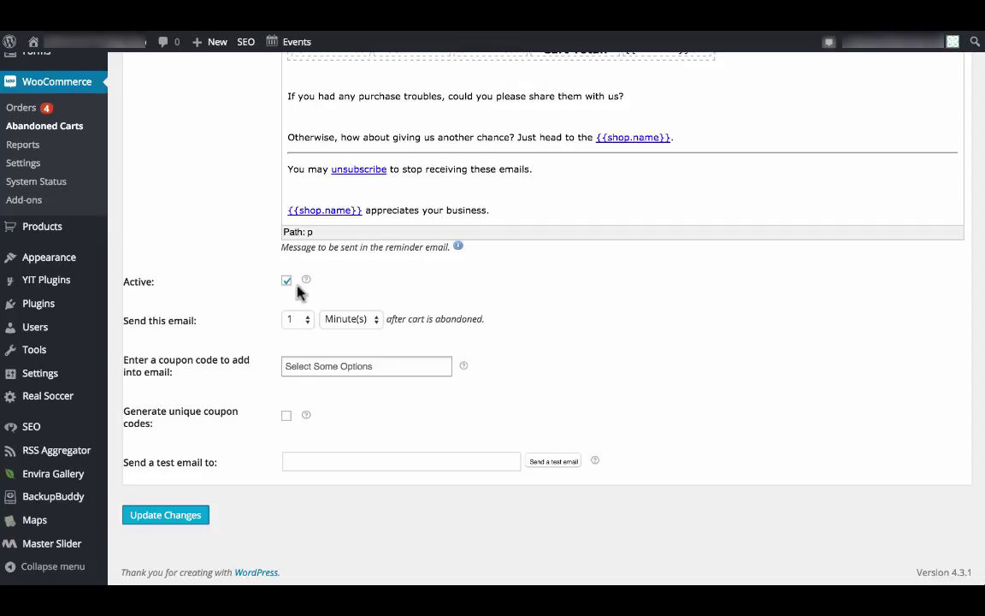
mouse_move(325, 306)
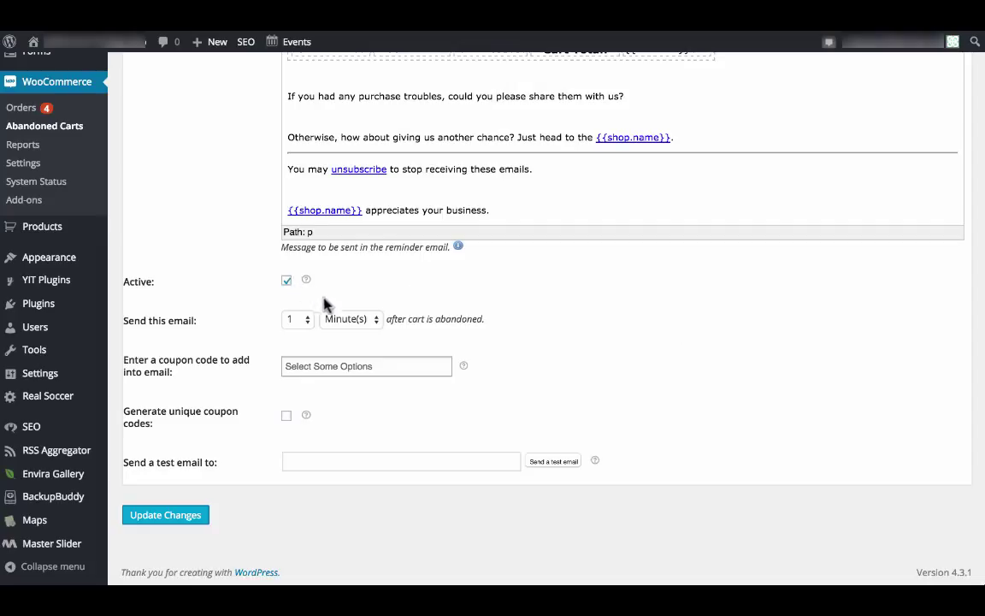
mouse_move(396, 337)
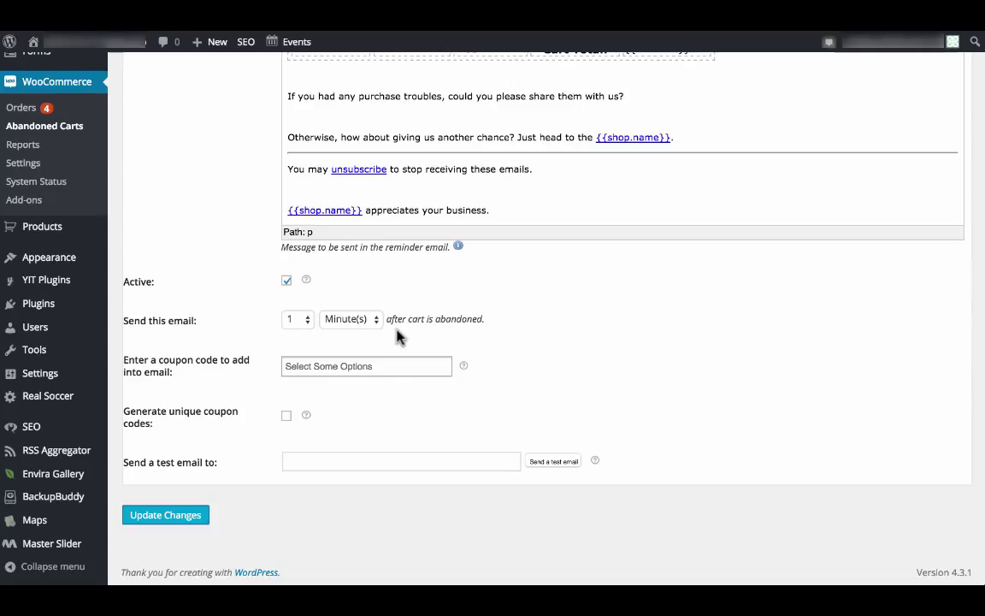
click(350, 318)
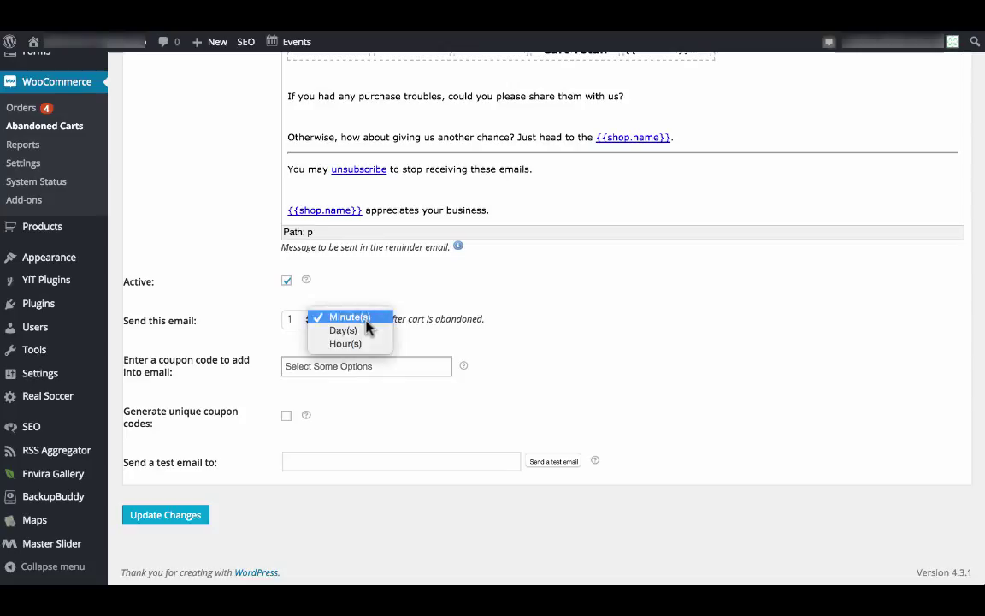
click(349, 317)
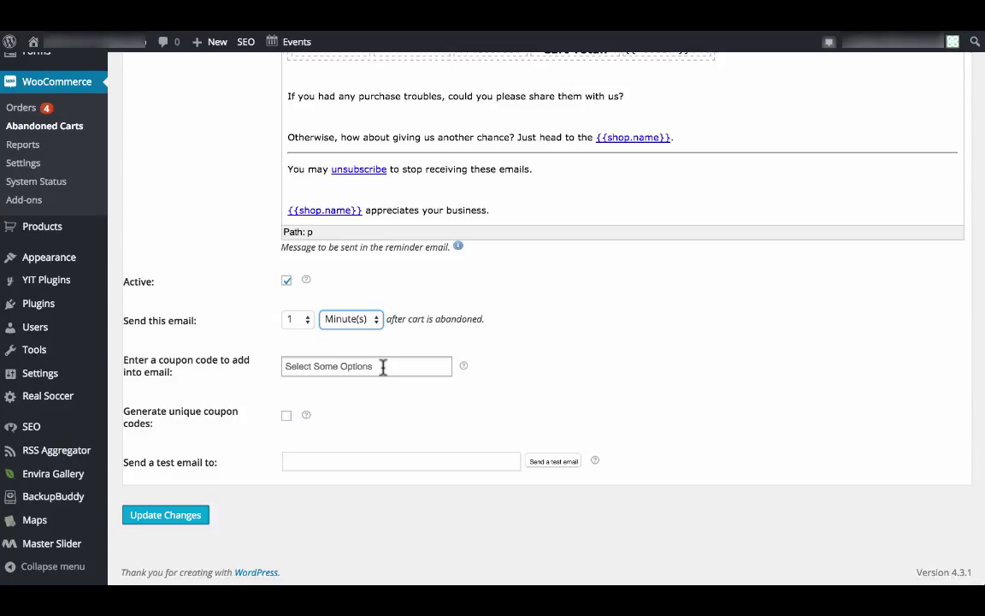
mouse_move(307, 415)
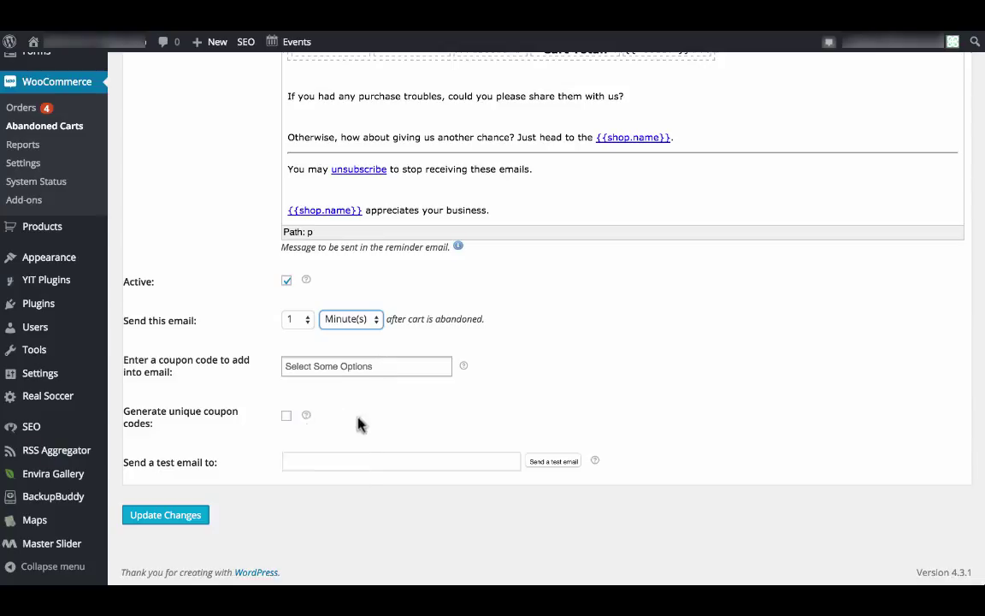
click(401, 461)
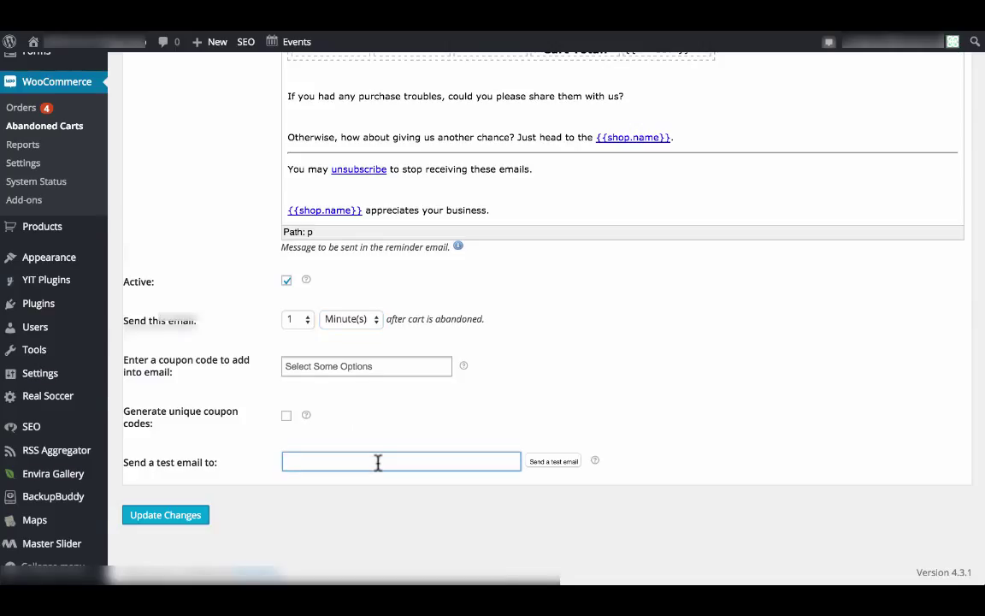
click(183, 105)
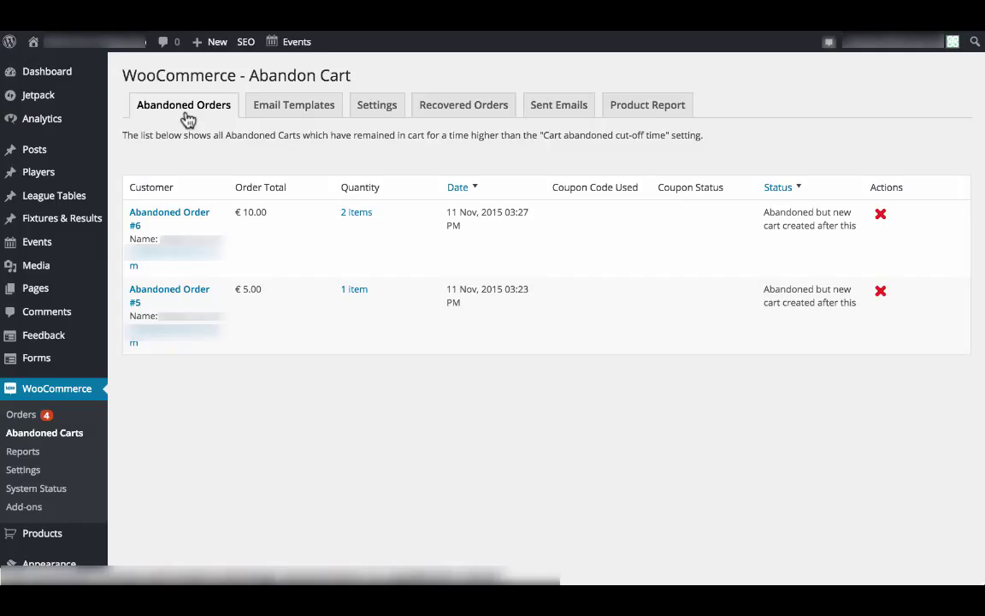
mouse_move(242, 240)
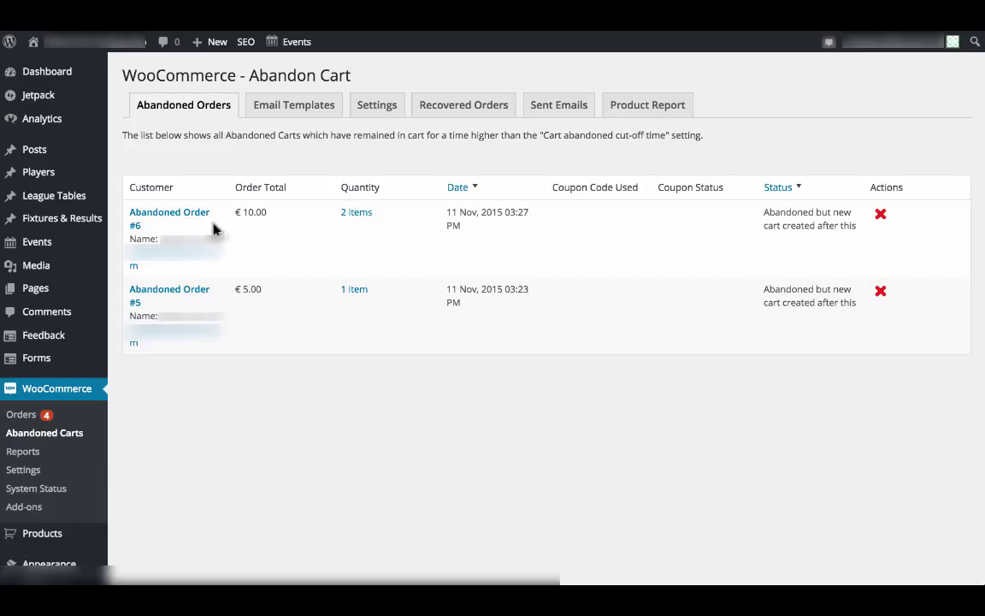
mouse_move(228, 263)
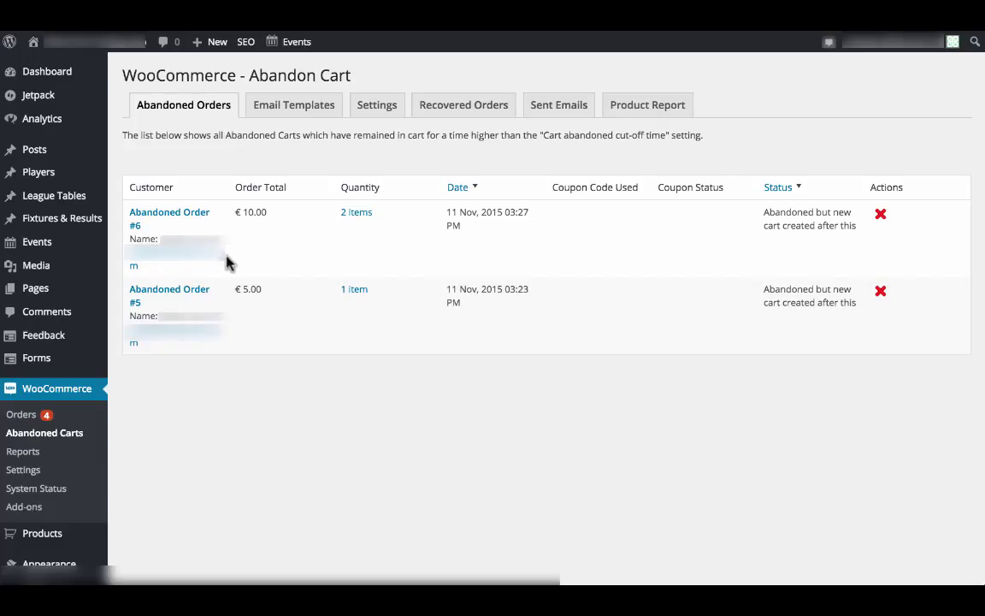
mouse_move(264, 216)
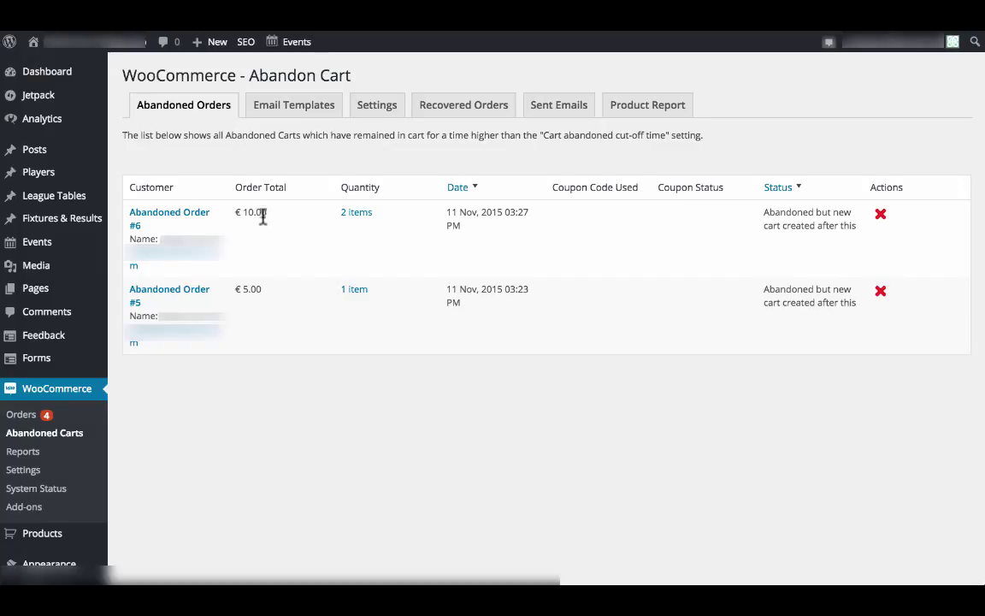
mouse_move(483, 241)
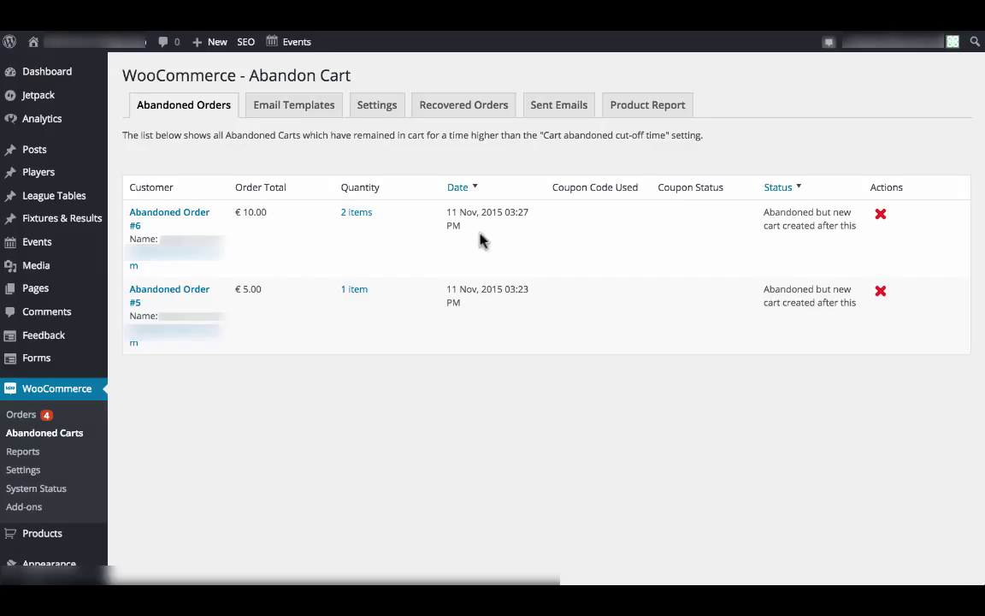
mouse_move(489, 239)
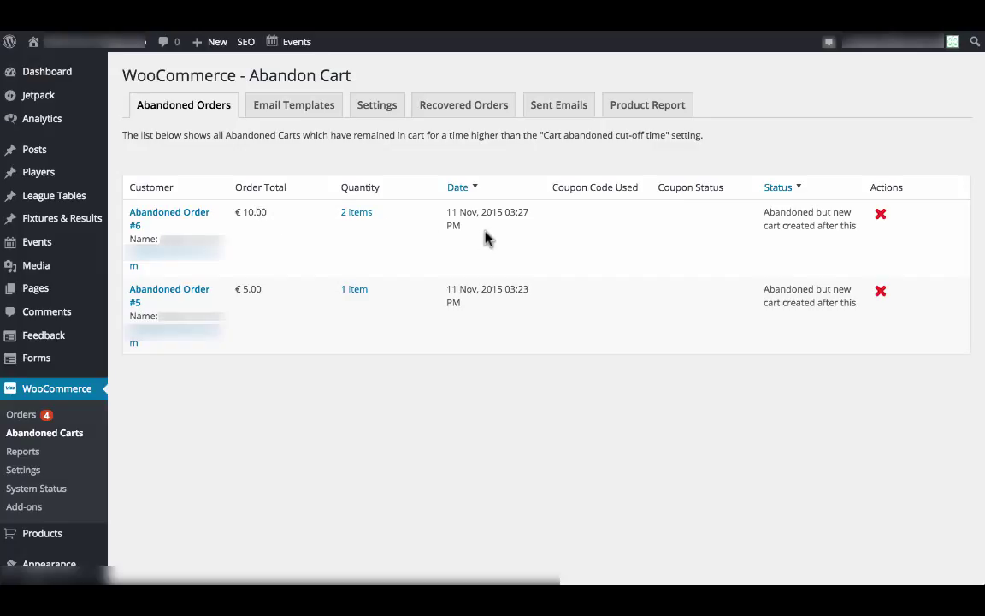
mouse_move(601, 217)
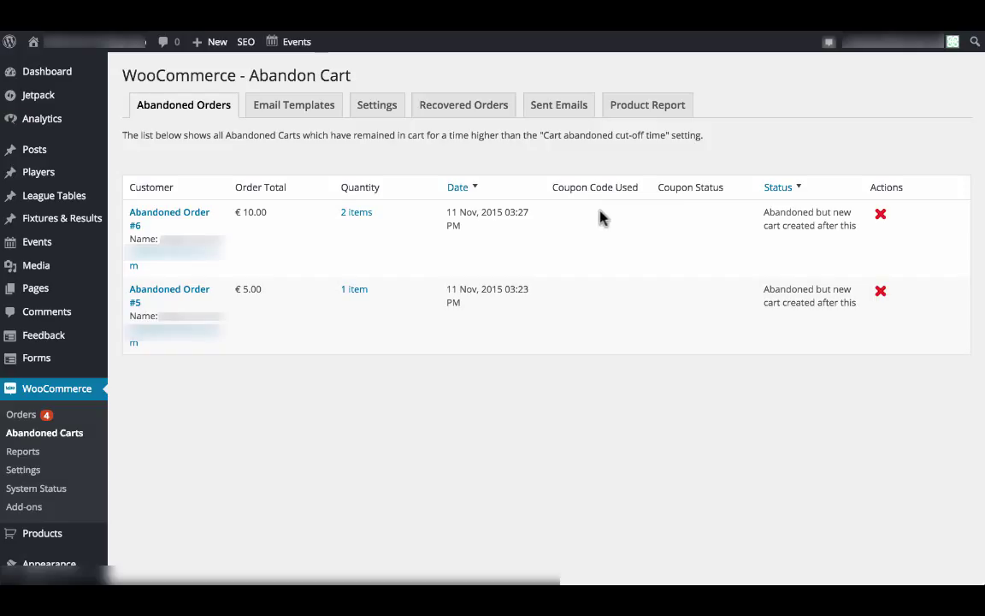
mouse_move(697, 210)
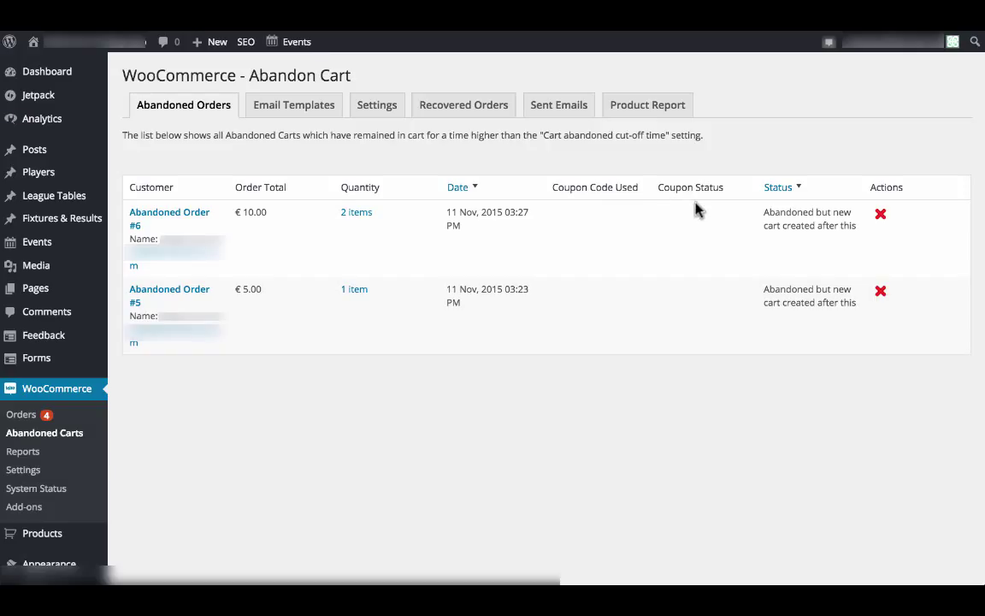
mouse_move(812, 244)
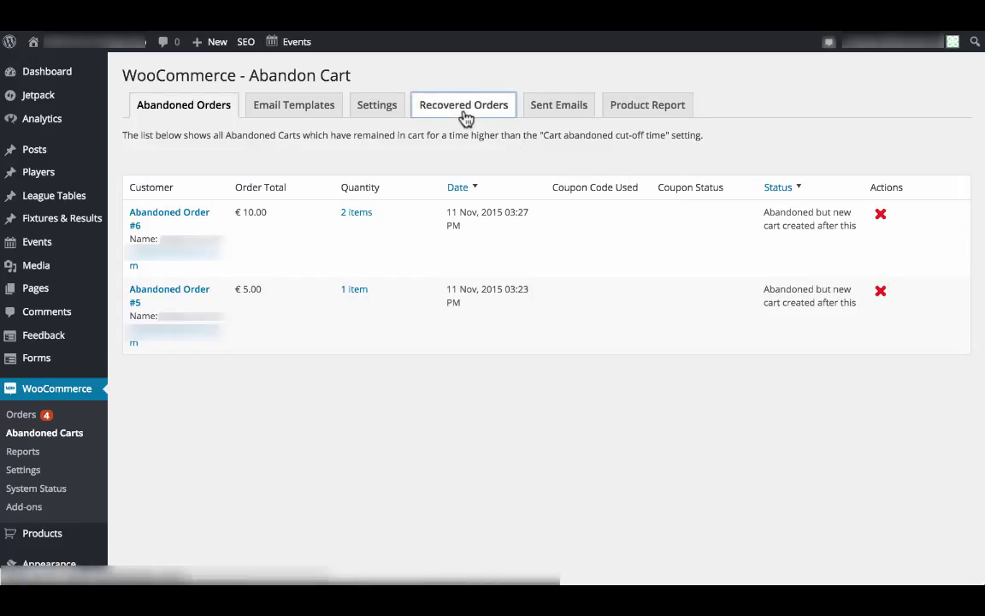
- Review the Recovered Orders report date ranges and view details of the 13 Nov recovered cart
click(464, 104)
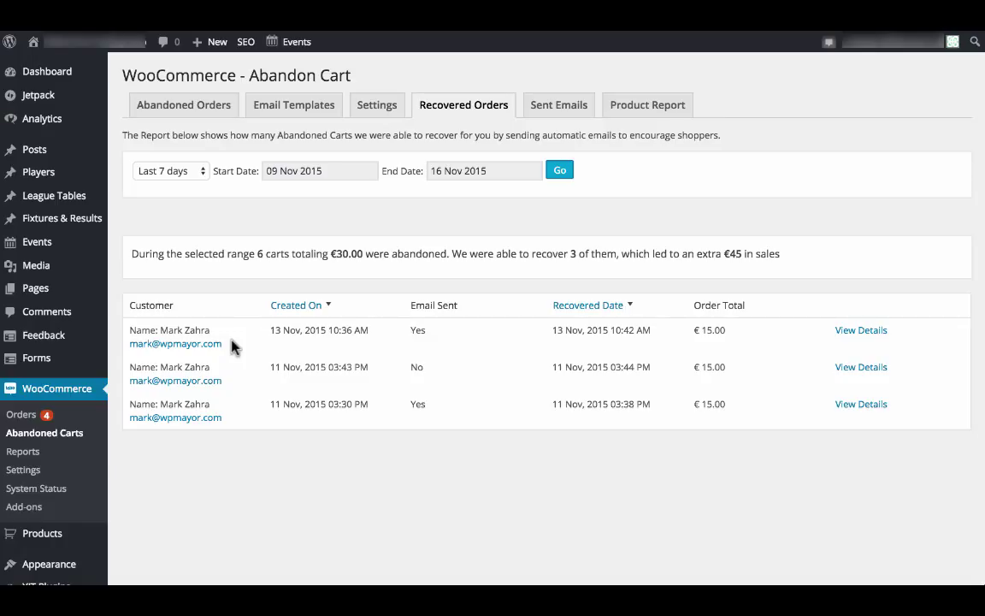
mouse_move(324, 349)
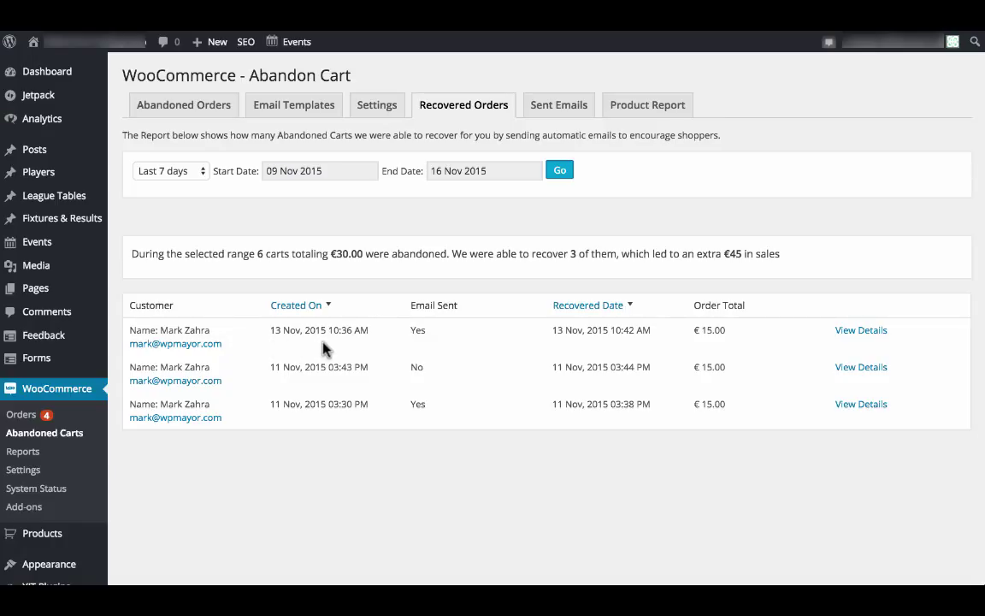
mouse_move(432, 349)
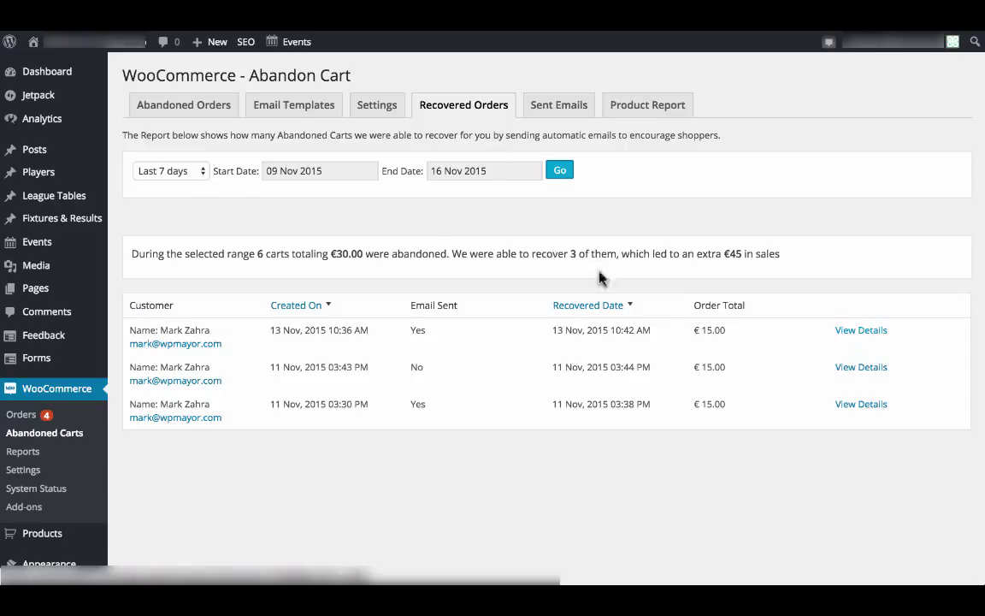
click(168, 171)
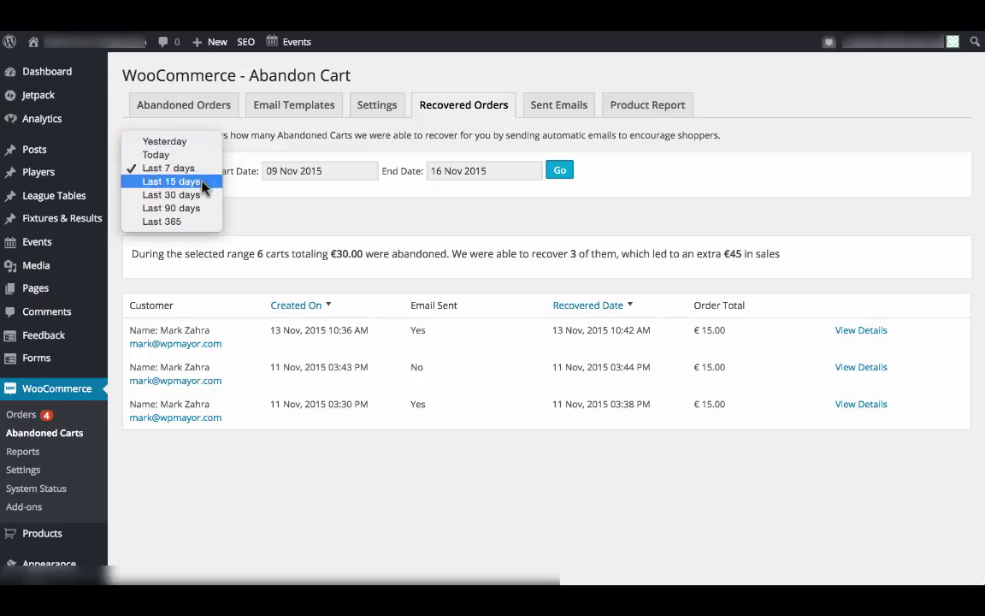
mouse_move(162, 221)
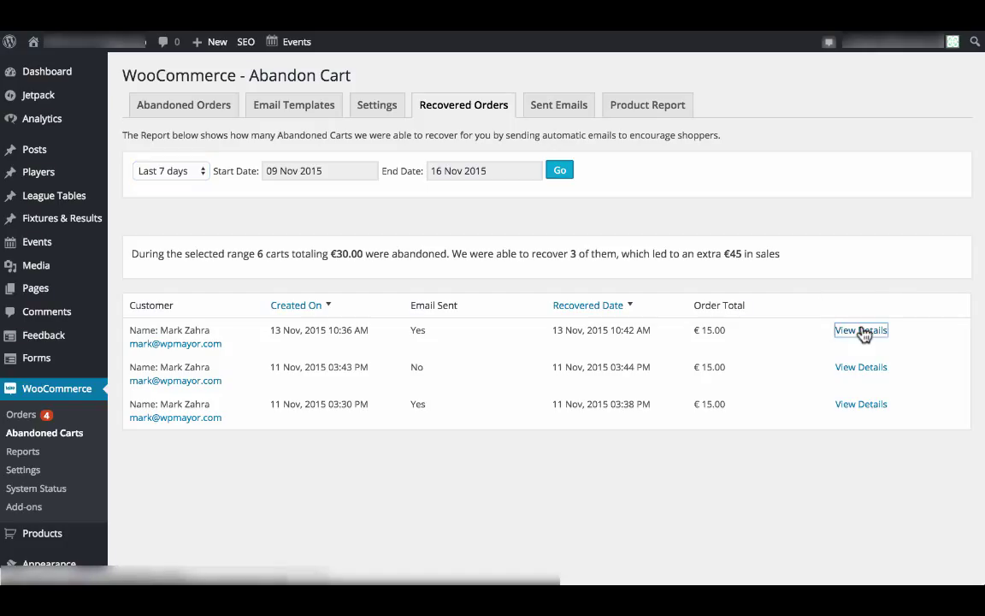
click(861, 330)
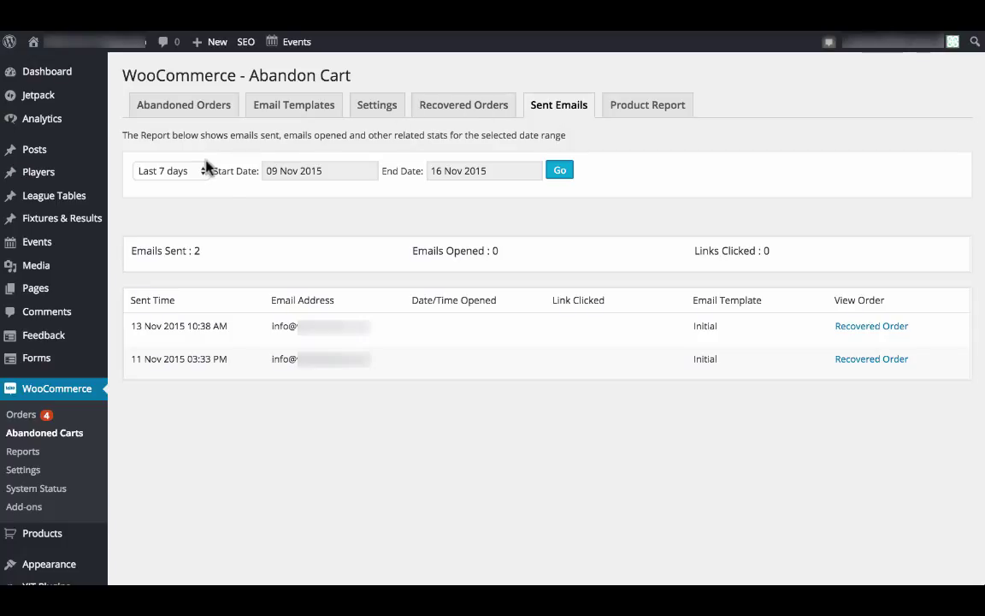
- Keep the Sent Emails report on the last 7 days and view the order recovered by the 13 Nov email
click(163, 170)
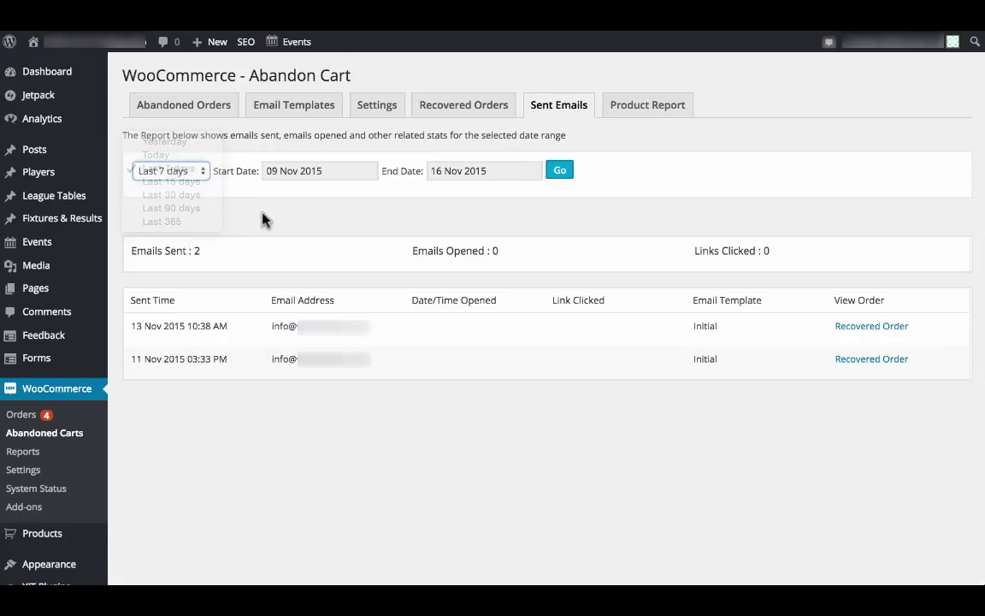
click(170, 170)
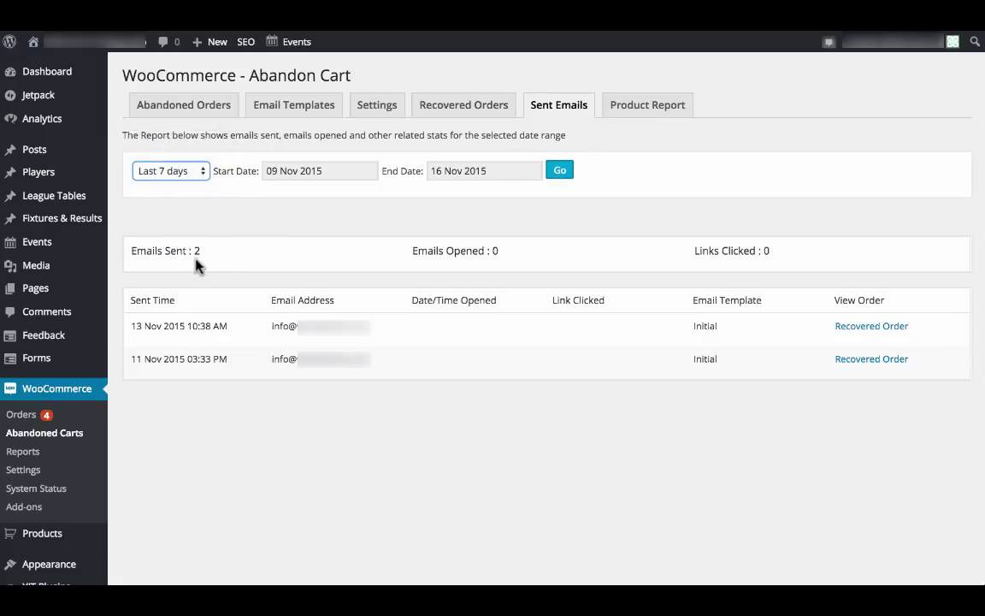
mouse_move(507, 272)
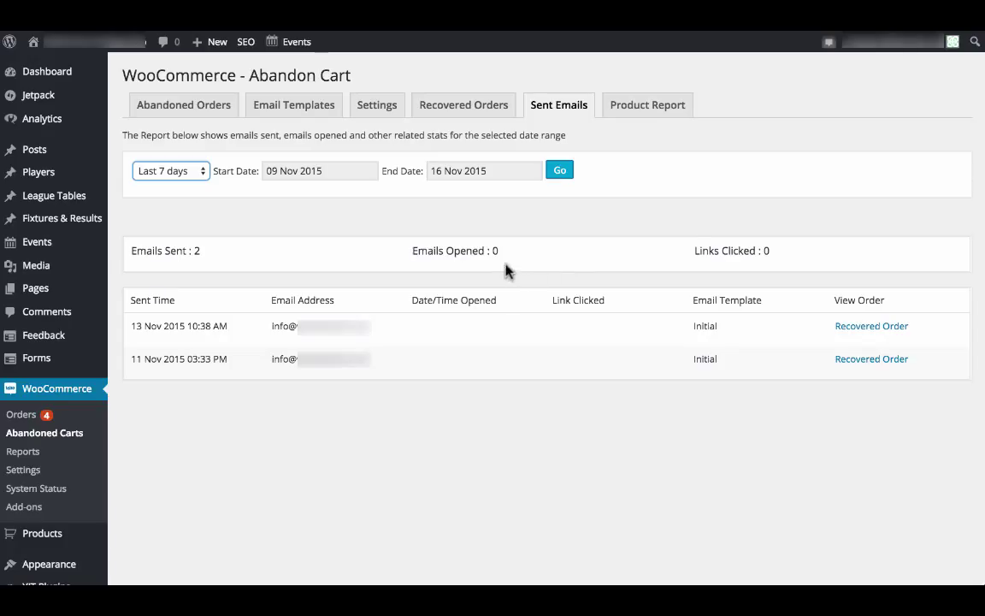
mouse_move(755, 256)
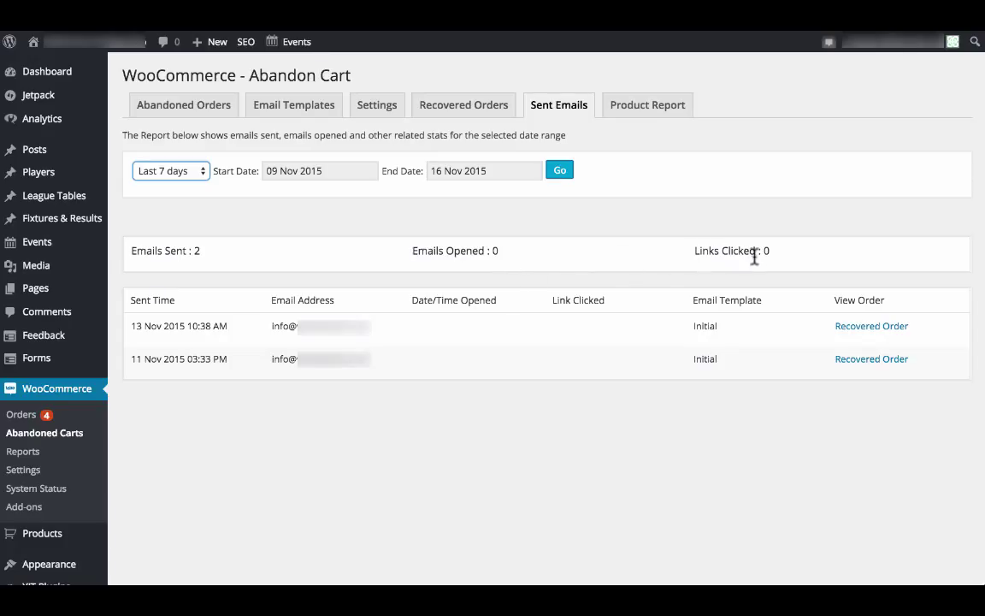
mouse_move(220, 331)
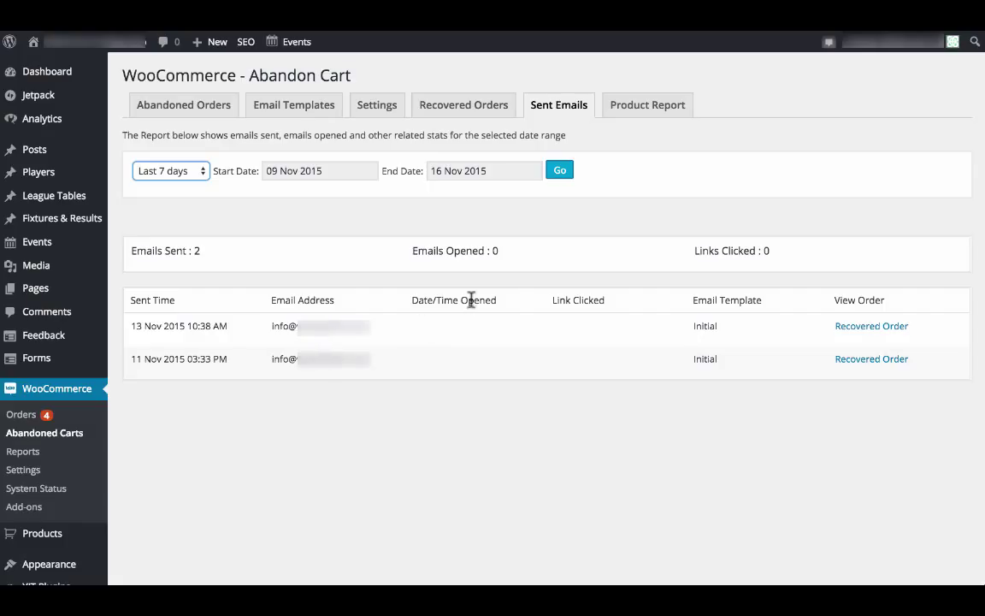
mouse_move(561, 300)
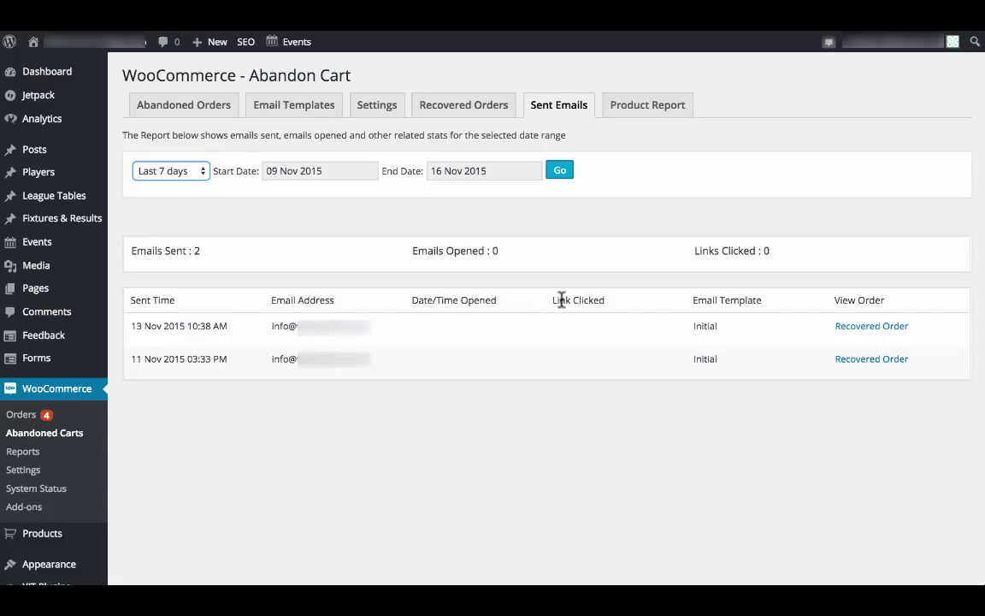
mouse_move(718, 340)
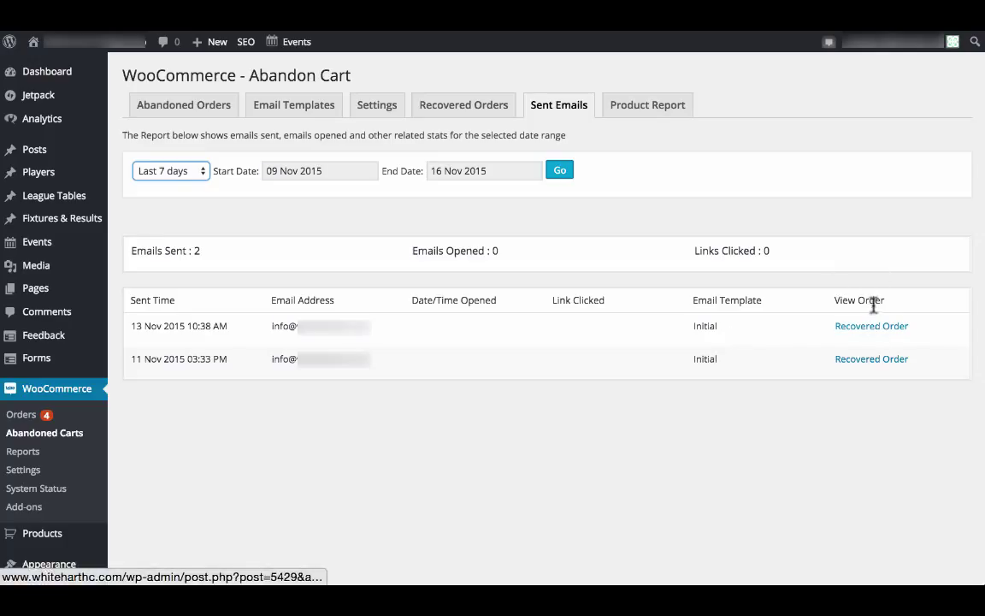
click(871, 326)
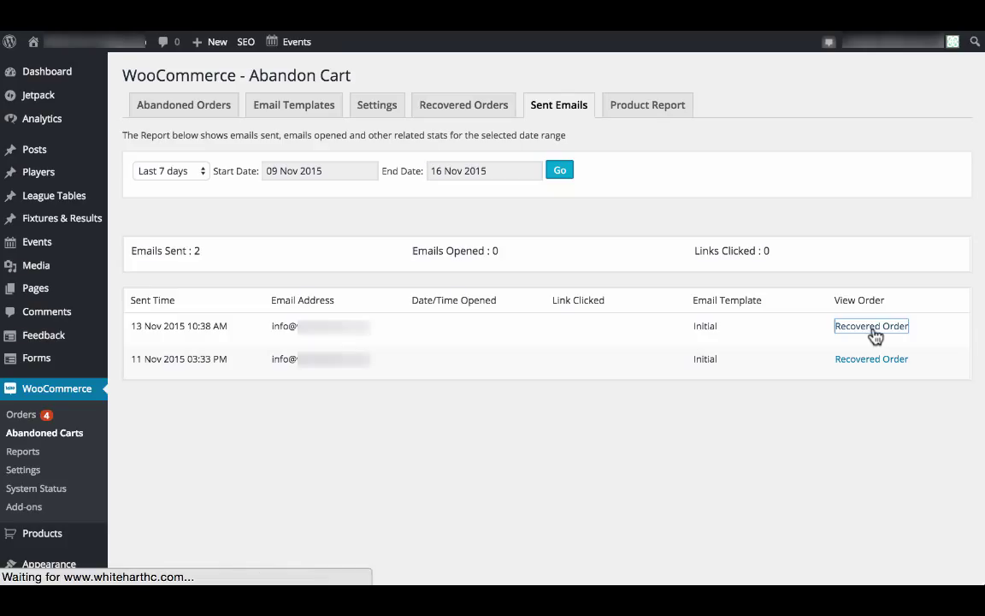
click(870, 326)
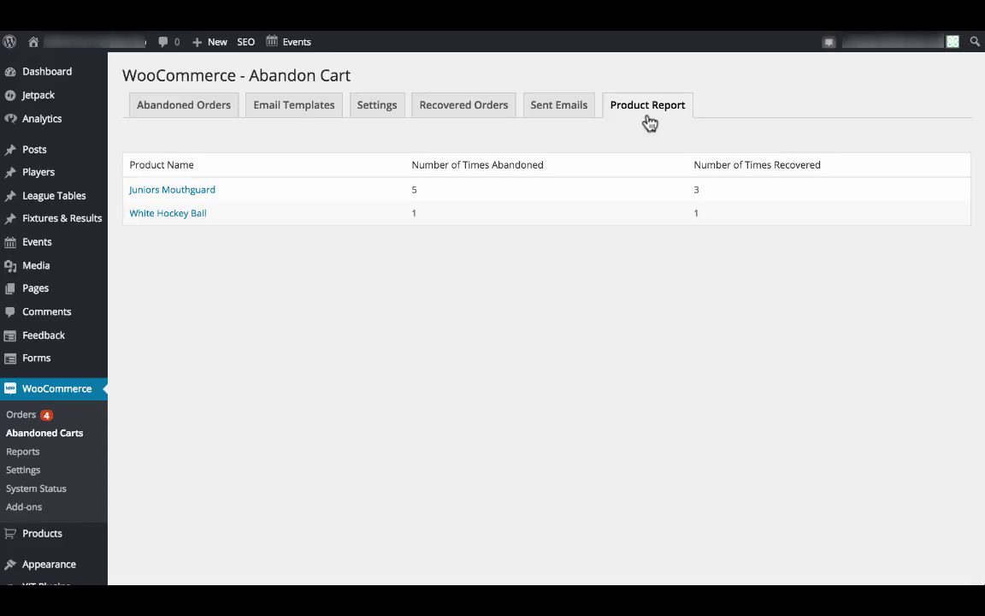
mouse_move(438, 180)
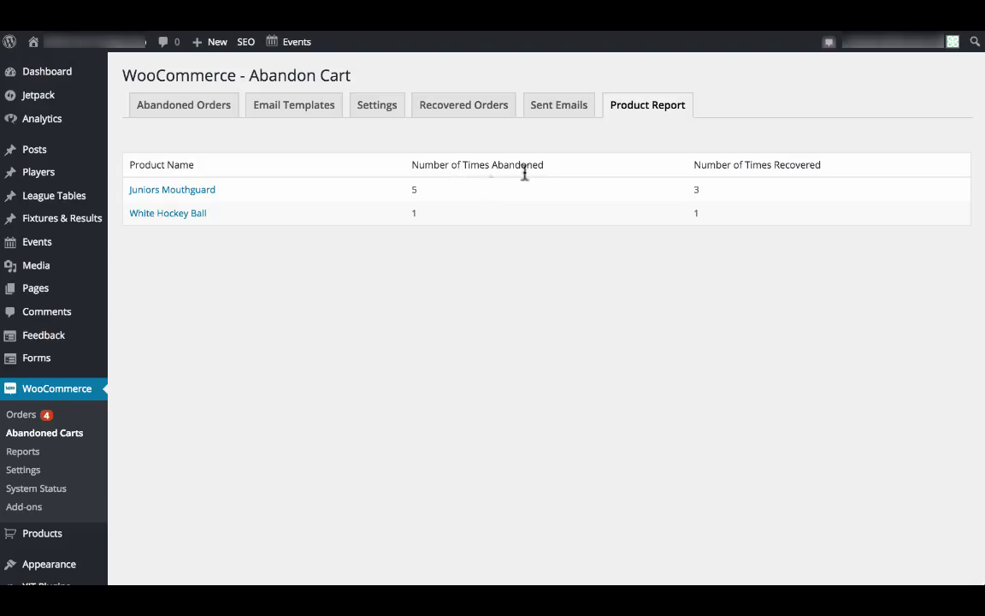
mouse_move(756, 179)
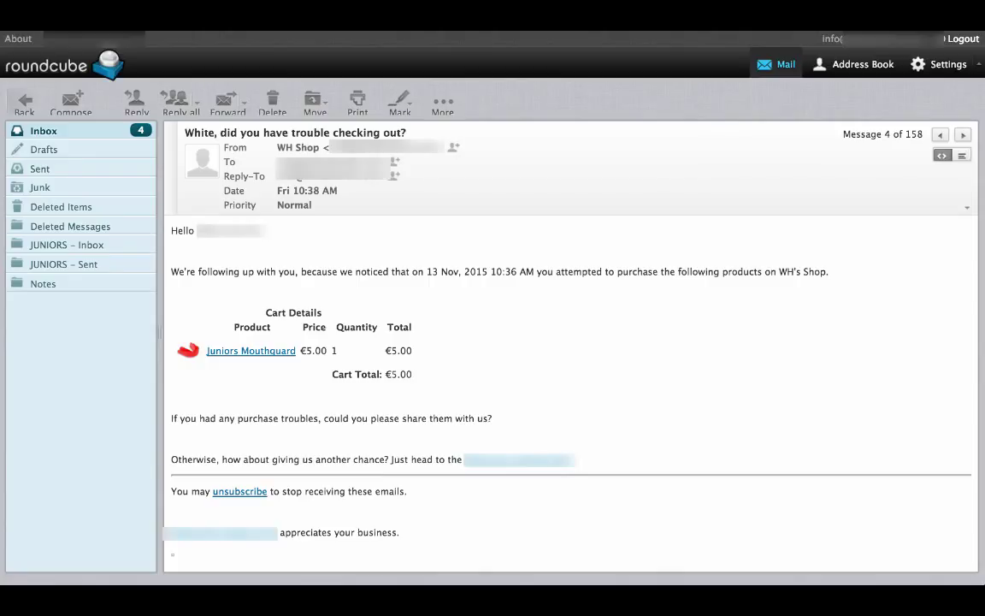
mouse_move(432, 434)
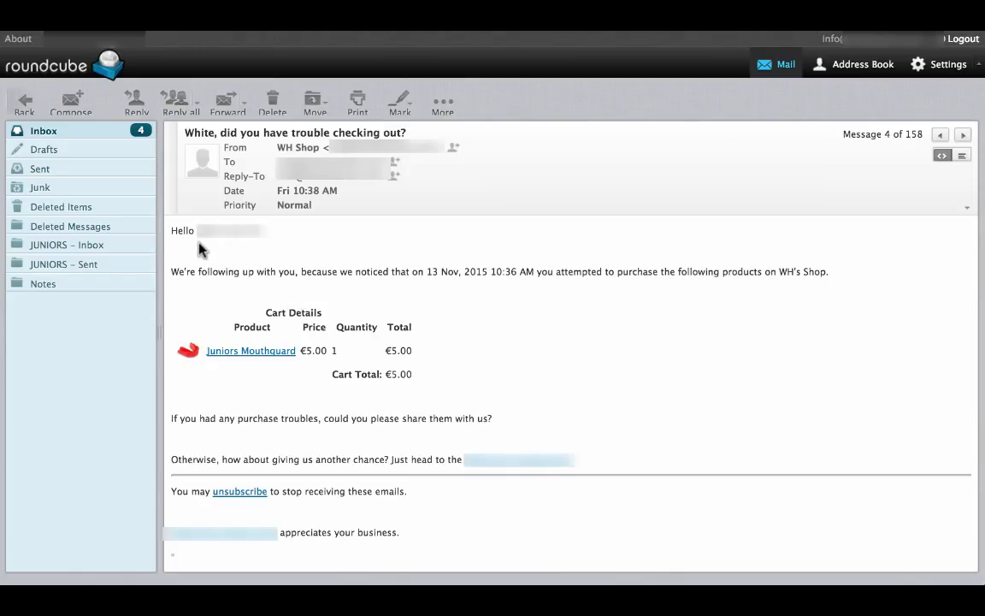
mouse_move(214, 288)
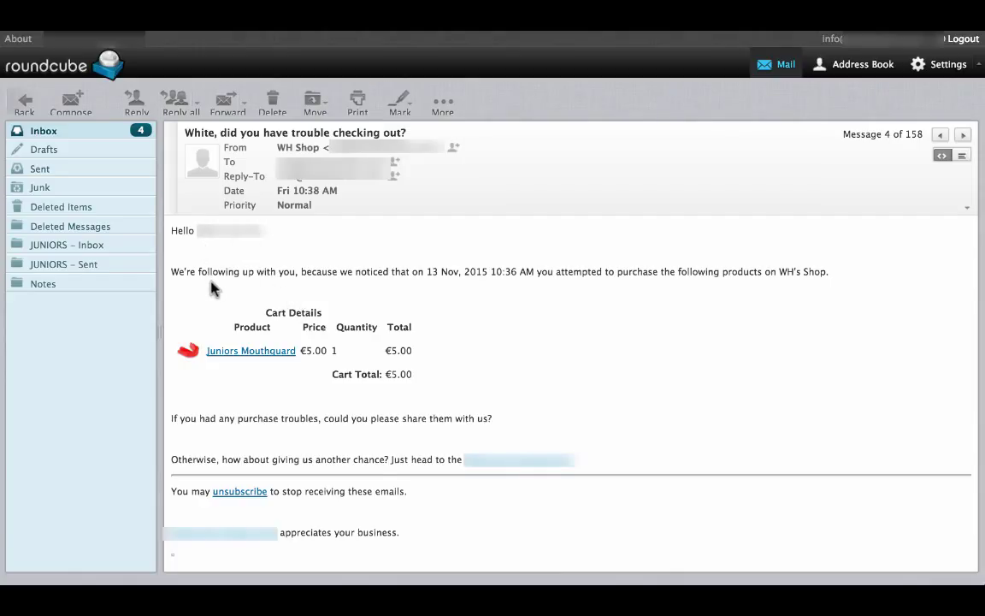
mouse_move(457, 291)
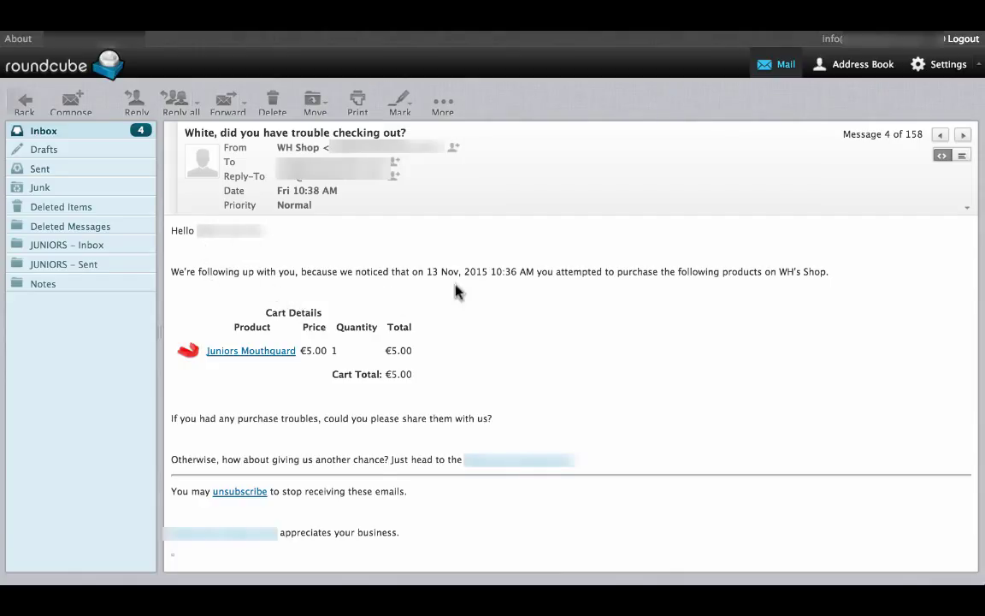
mouse_move(193, 373)
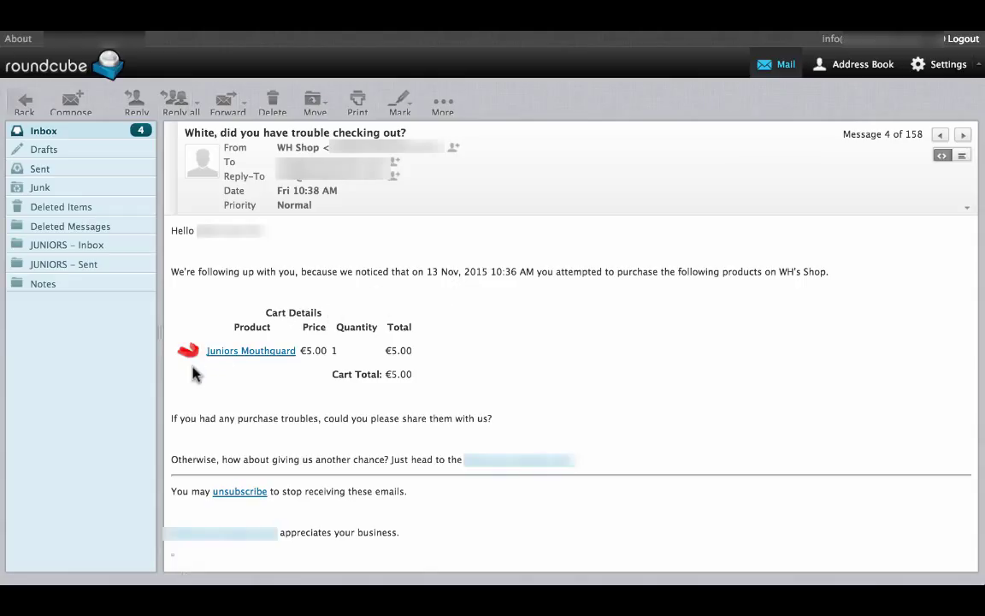
mouse_move(336, 366)
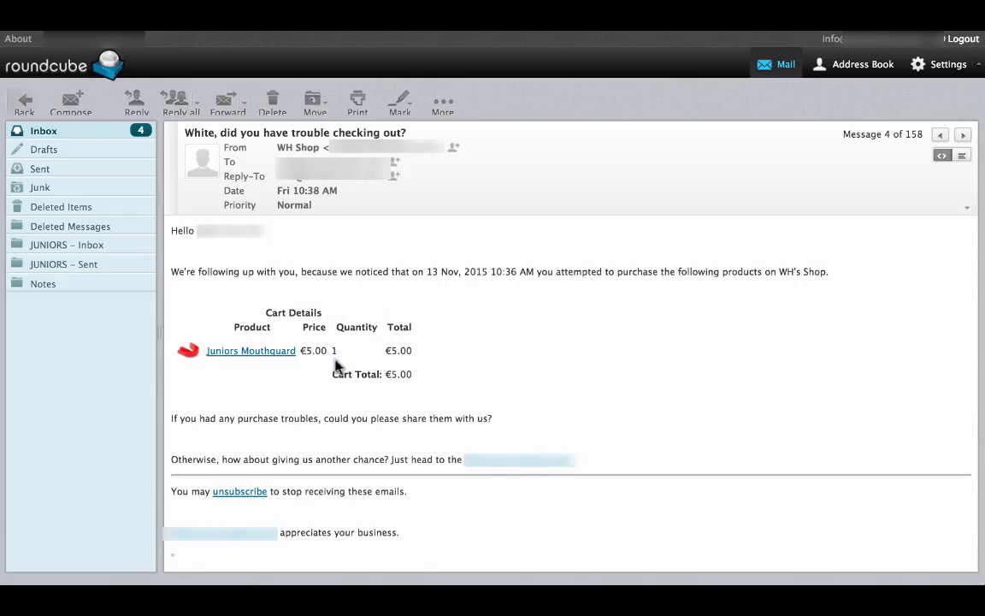
mouse_move(413, 391)
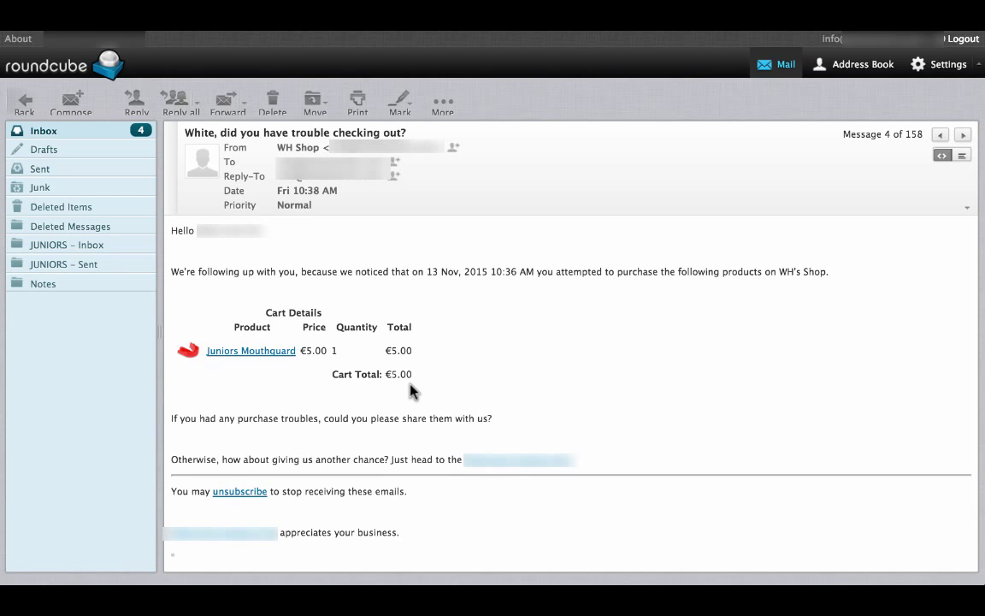
mouse_move(619, 468)
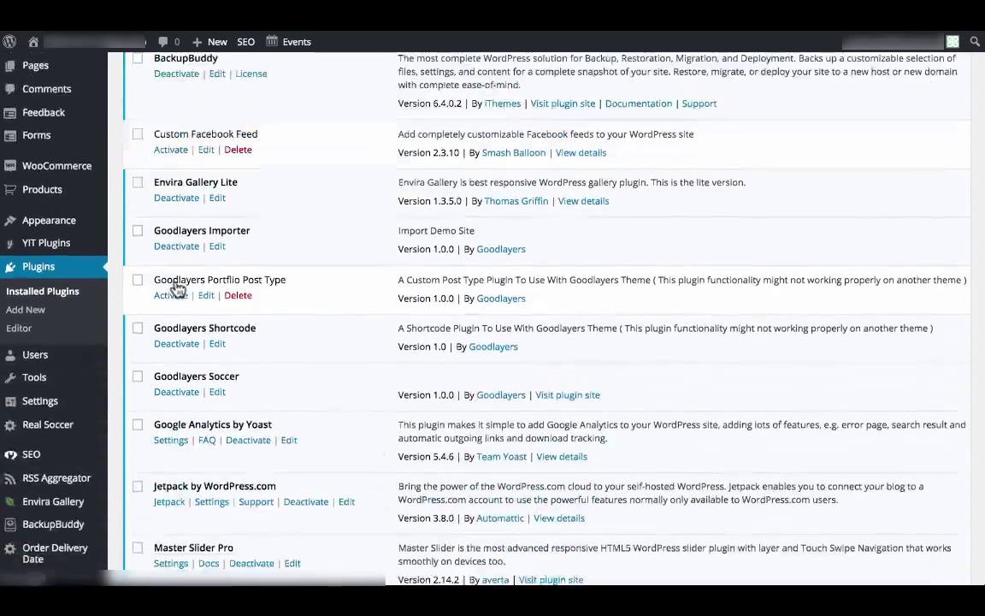
- Review the Order Delivery Date settings: Monday–Saturday, 12-hour minimum, 30 dates, 3 orders per day
scroll(down, 3)
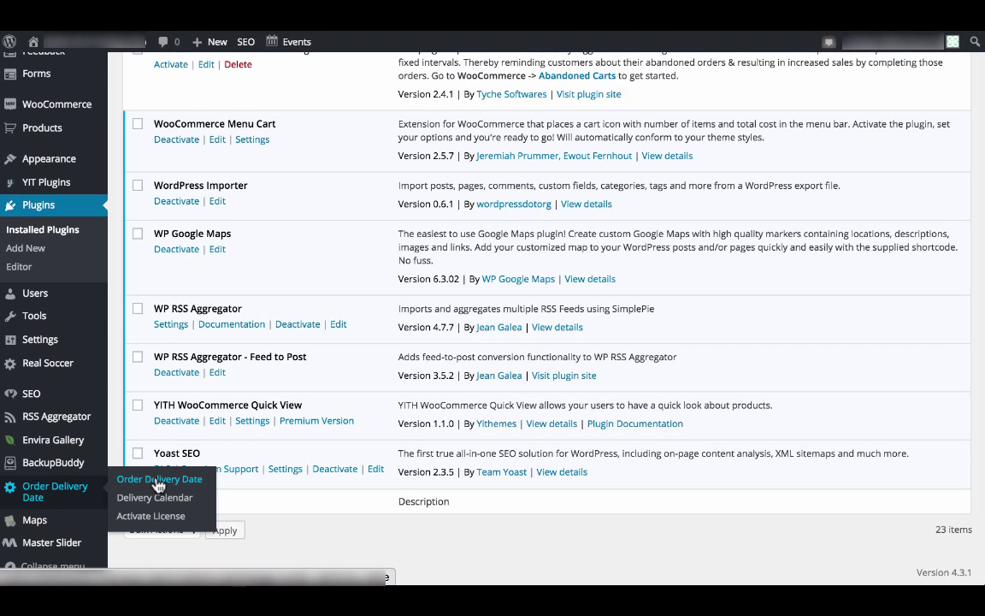
click(159, 479)
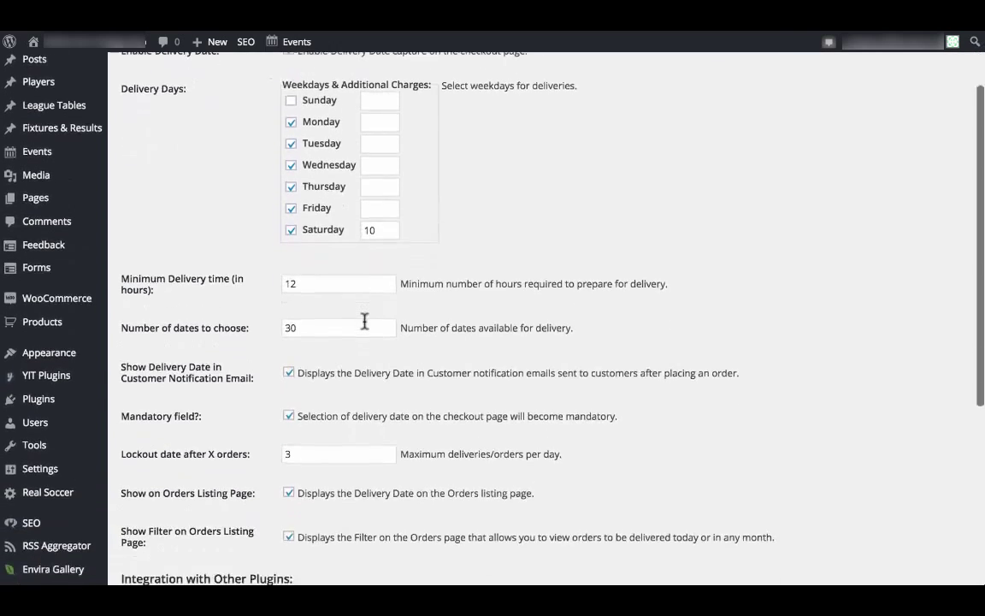
scroll(down, 3)
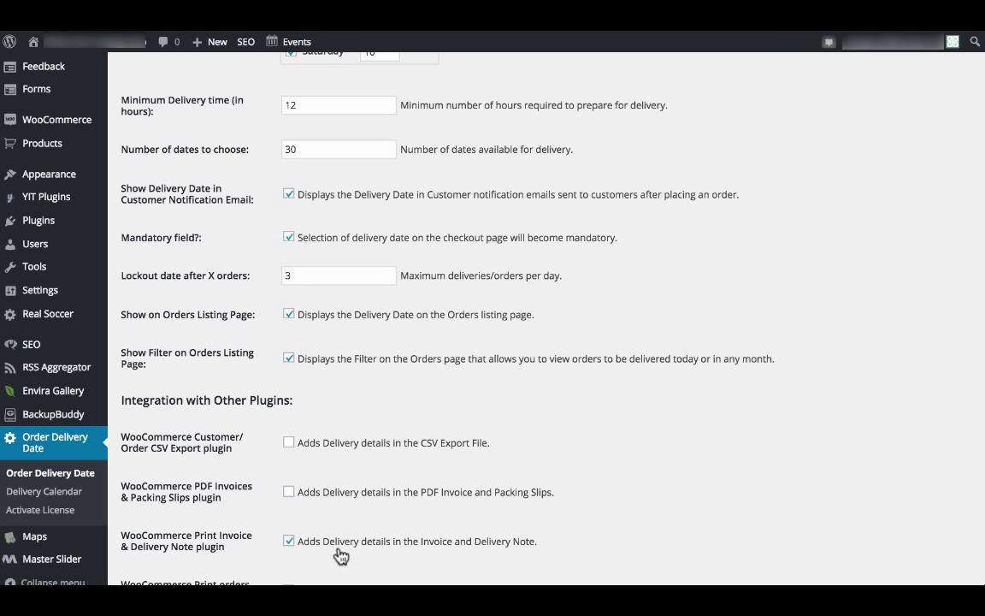
scroll(down, 3)
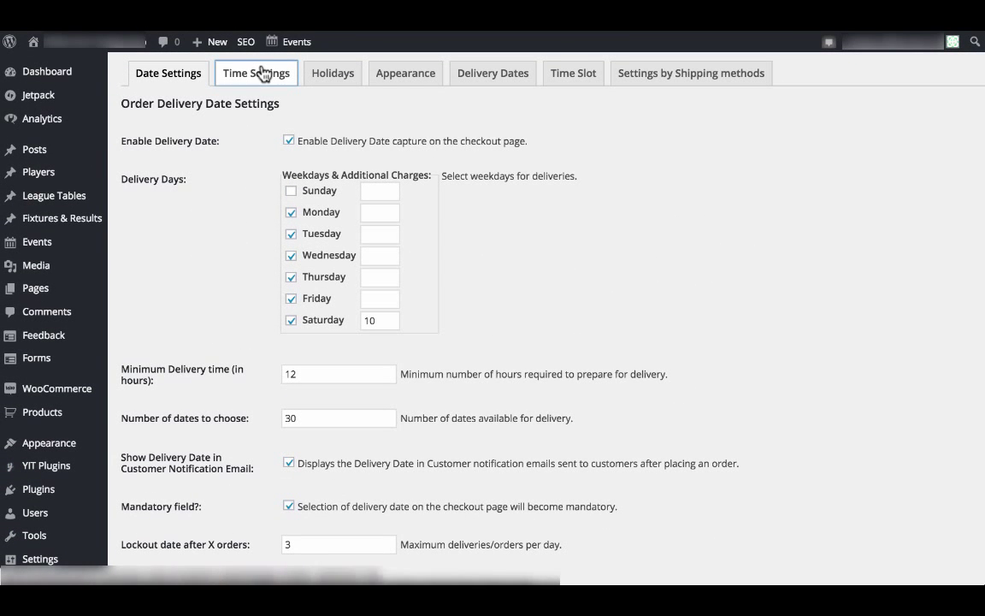
click(256, 73)
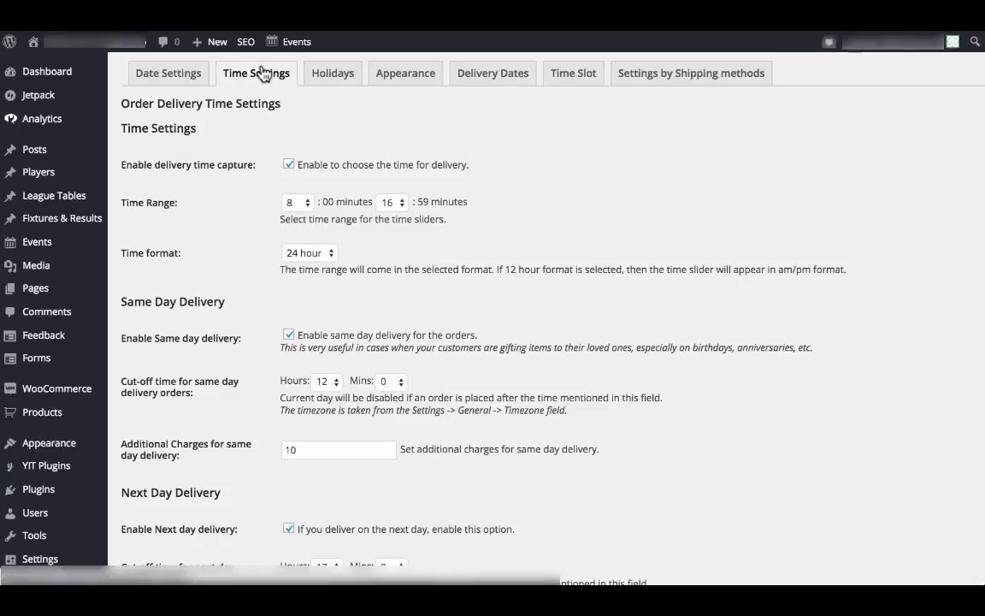
mouse_move(286, 180)
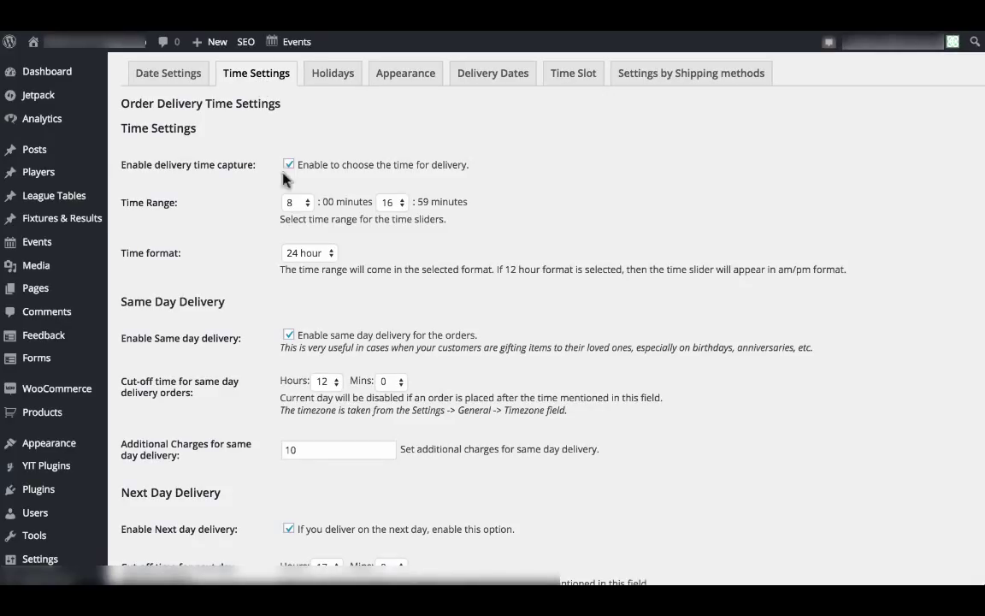
click(308, 252)
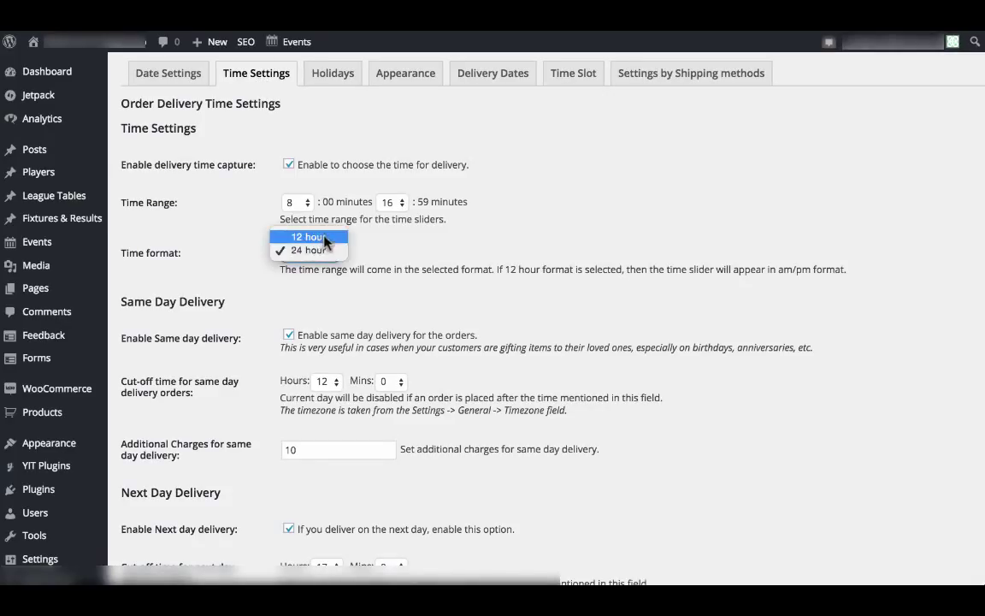
click(312, 249)
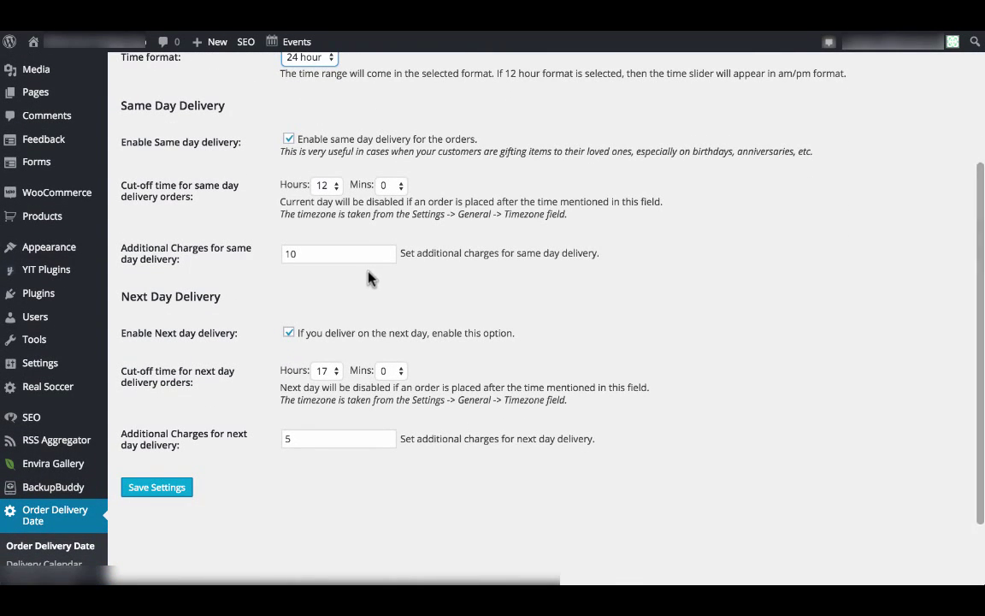
click(338, 253)
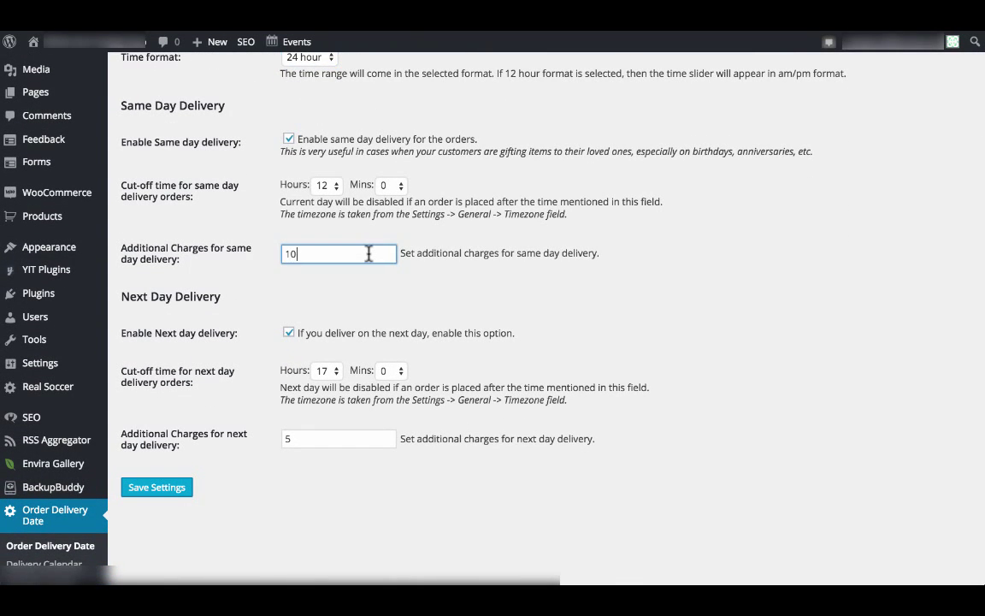
click(338, 437)
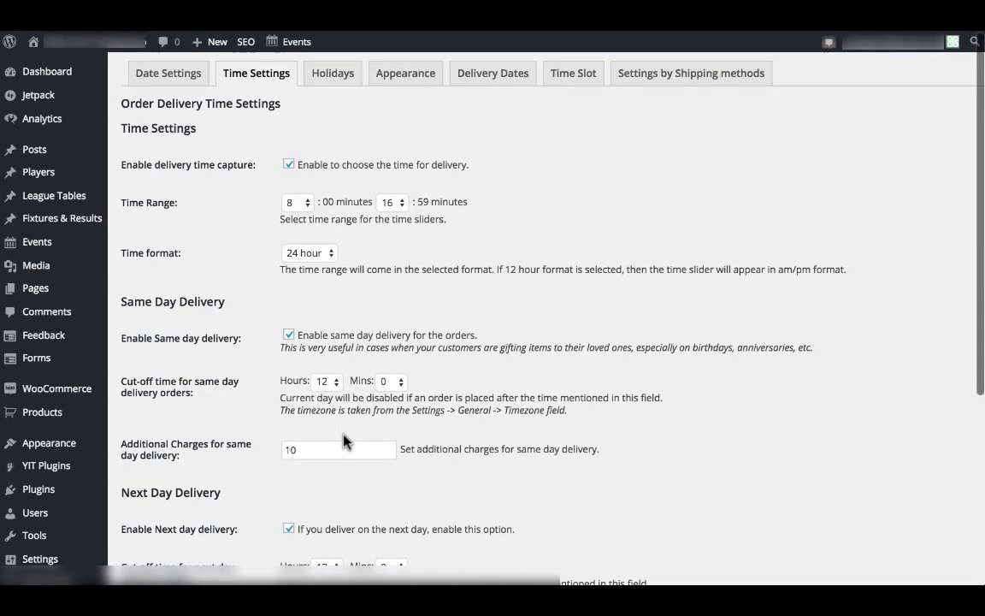
mouse_move(332, 73)
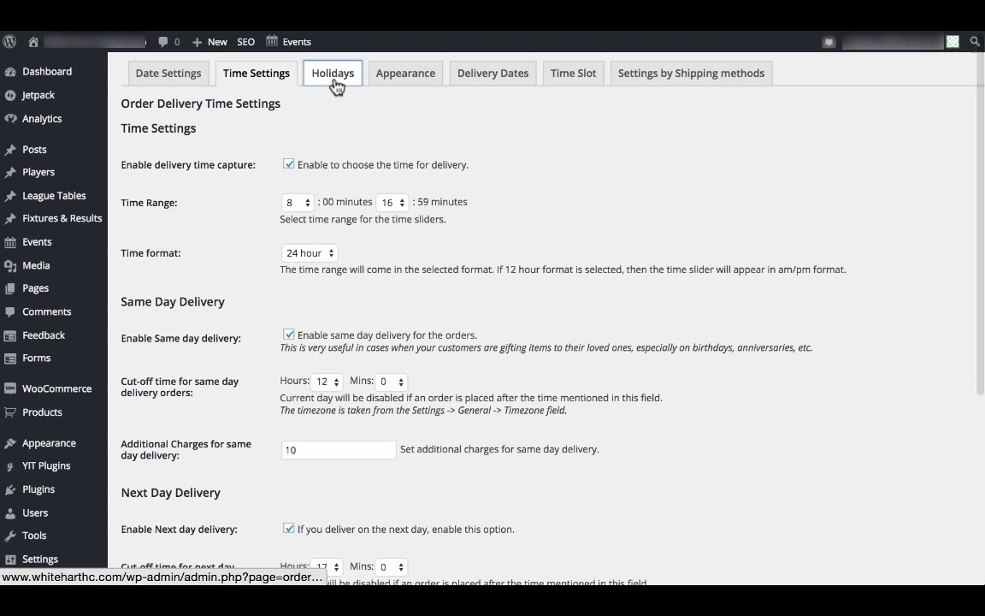
- Review the Holidays list, then show the Delivery Calendar week of Nov 15–21, 2015
click(332, 73)
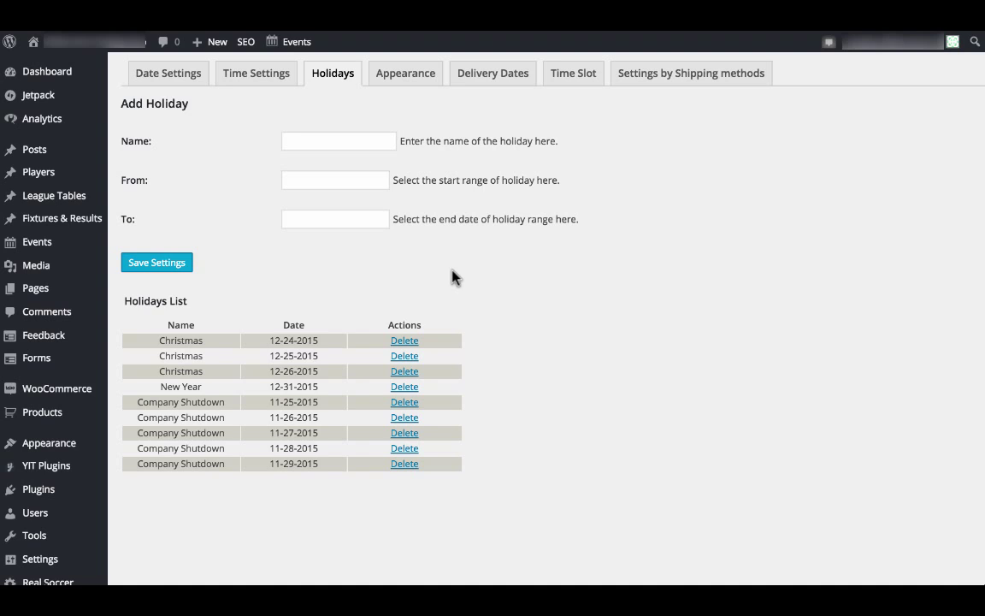
click(690, 72)
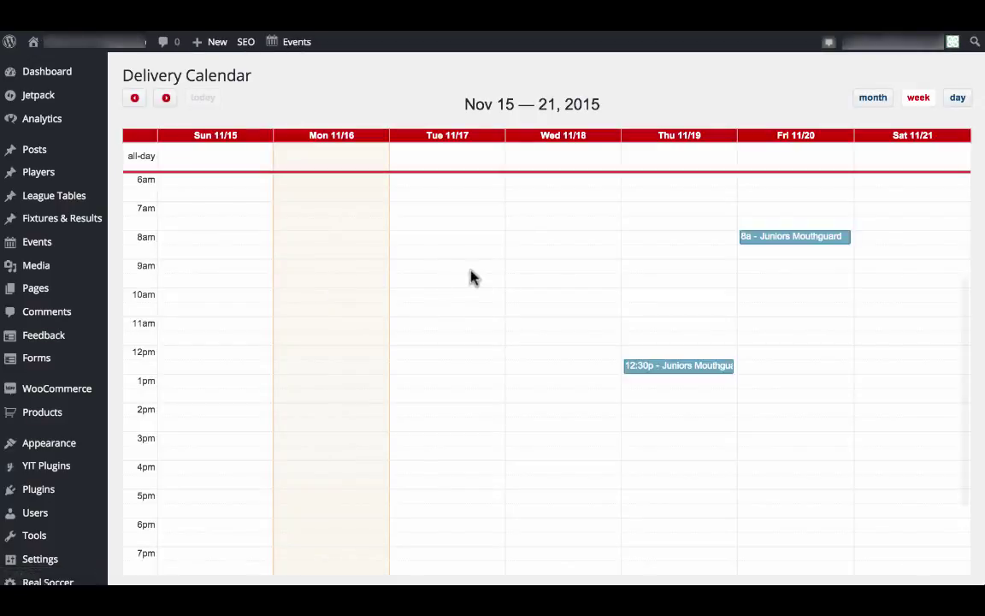
- Compare month and week views, then show the Friday 20 November 08:00 Juniors Mouthguard delivery details
scroll(down, 3)
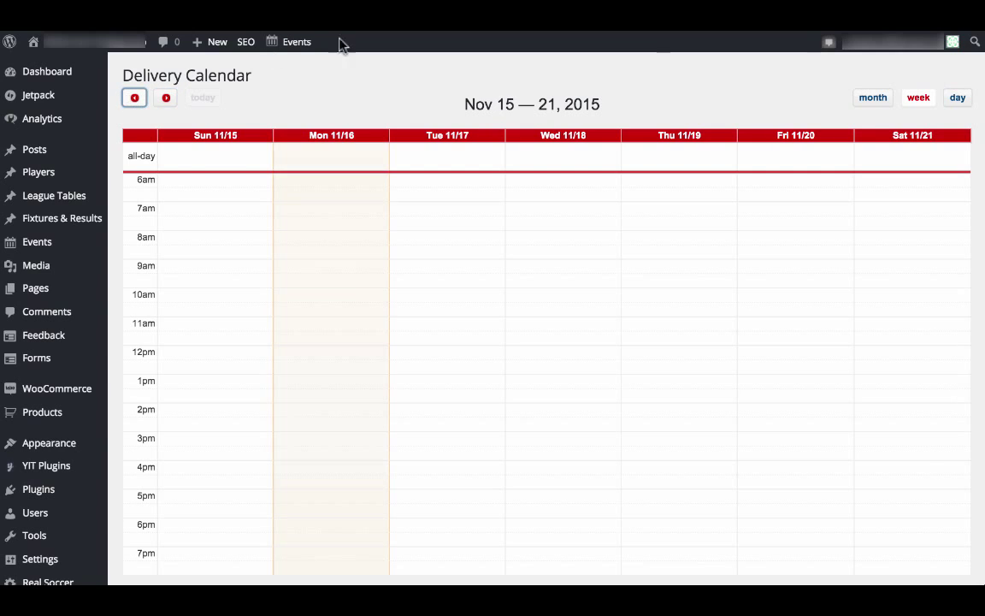
click(958, 96)
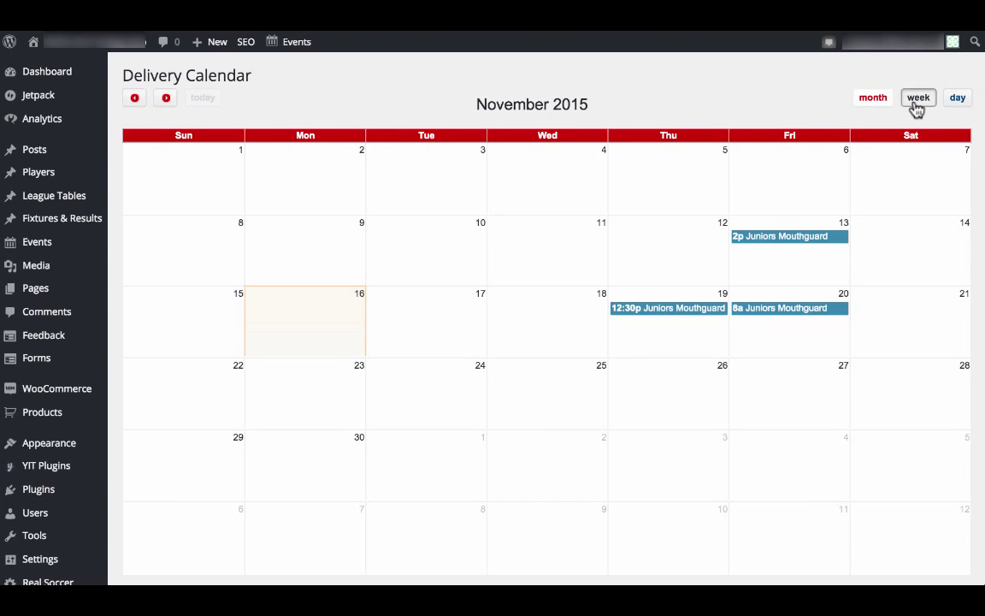
click(917, 97)
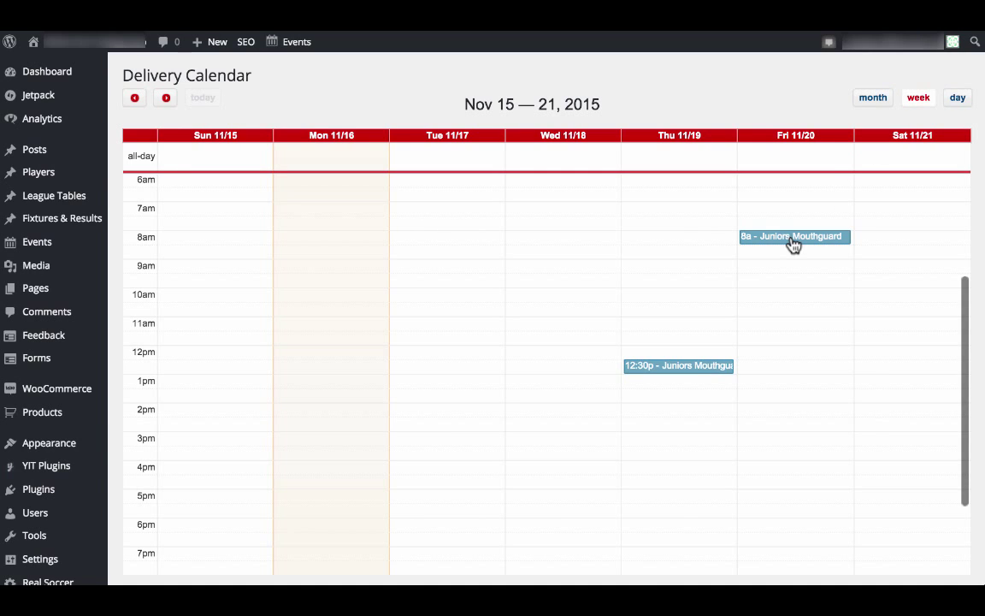
click(794, 236)
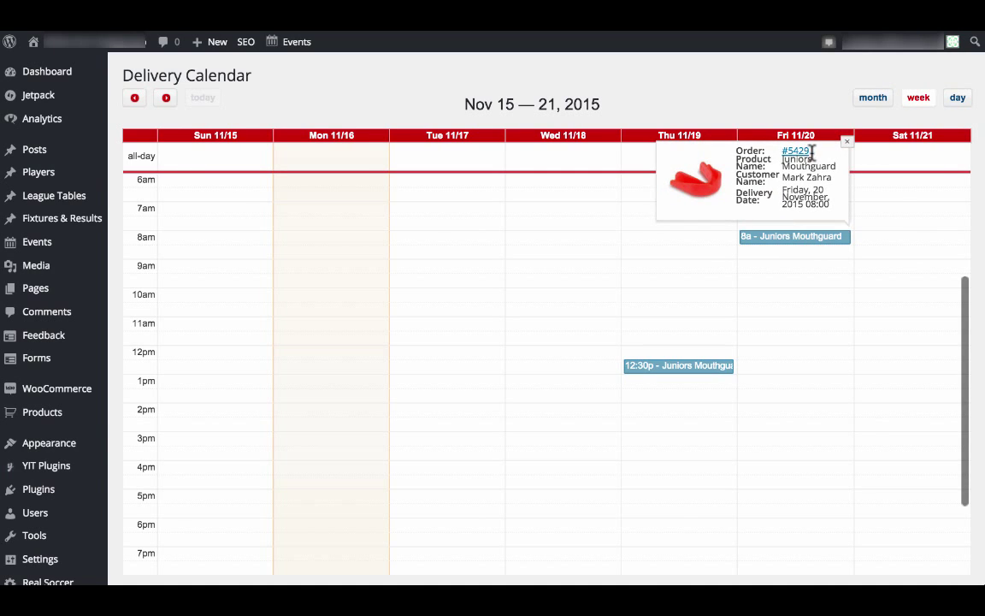
mouse_move(838, 204)
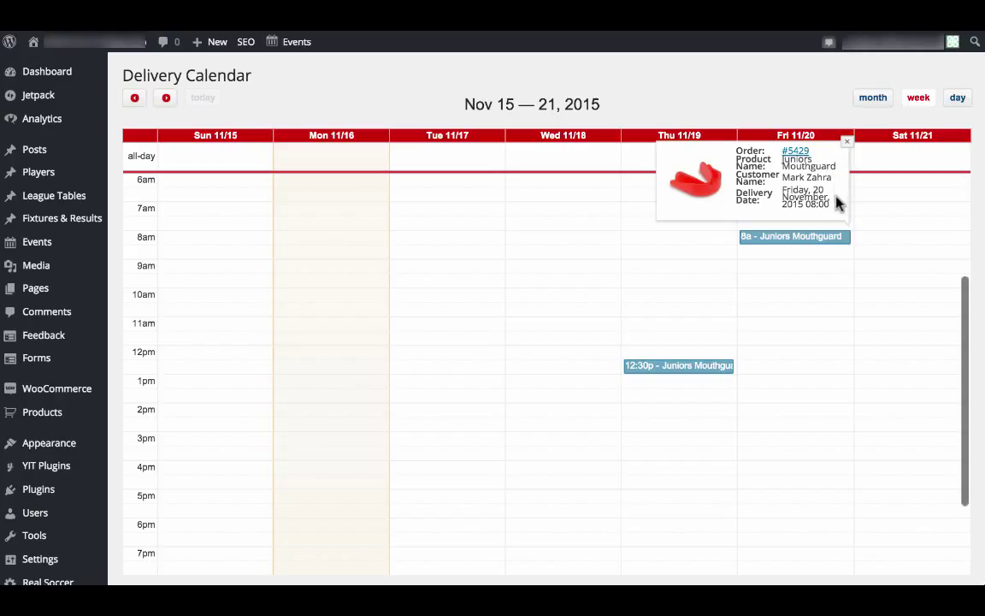
mouse_move(838, 210)
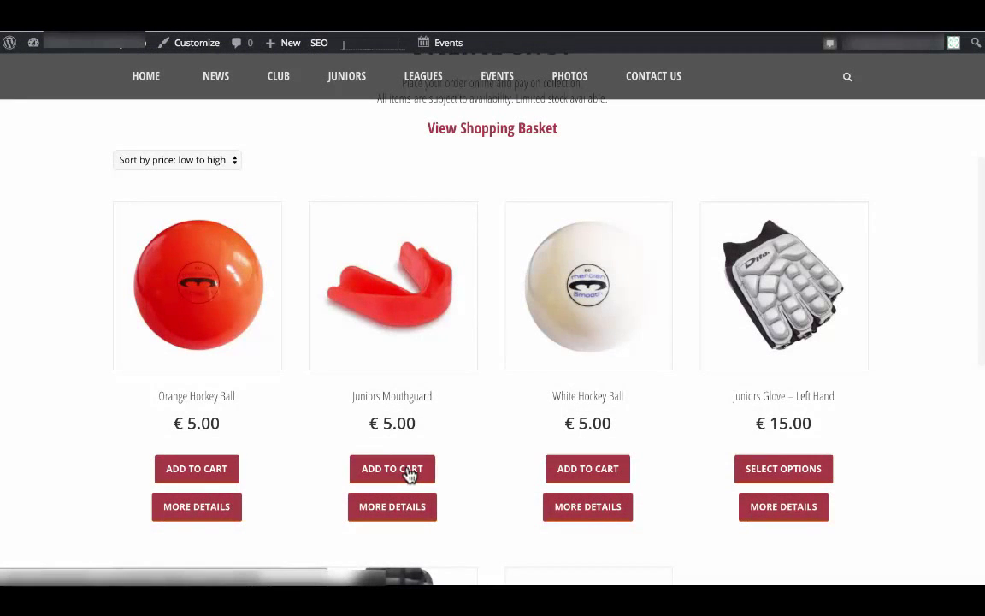
- Add one Juniors Mouthguard to the cart and proceed to the checkout form
click(392, 467)
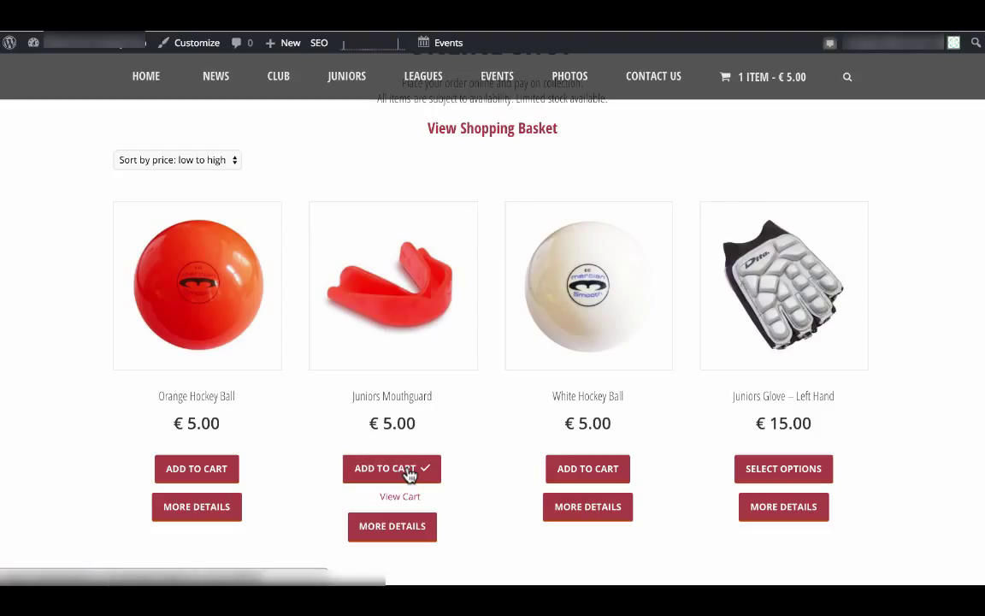
mouse_move(400, 499)
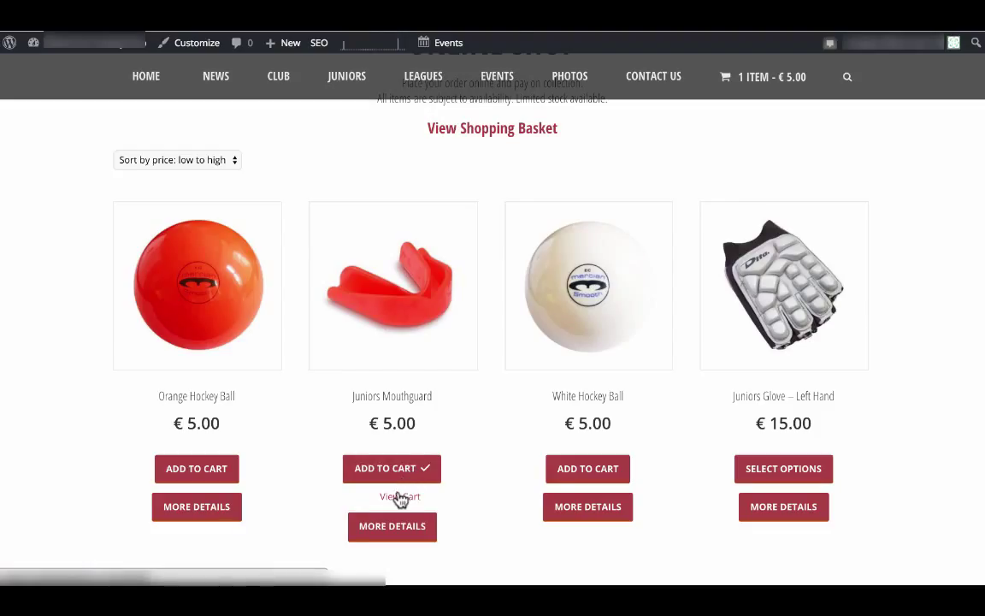
click(399, 496)
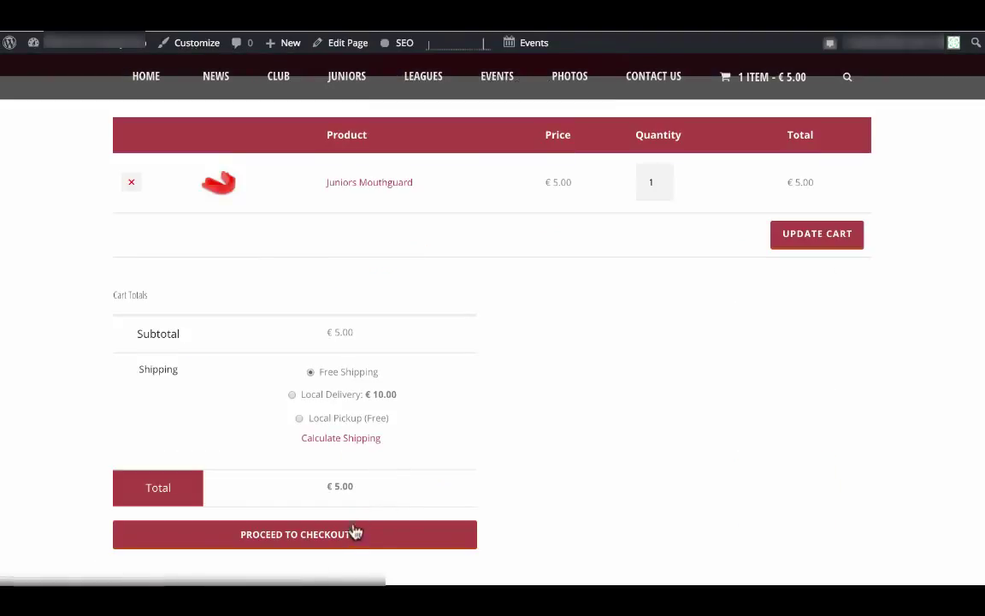
click(294, 533)
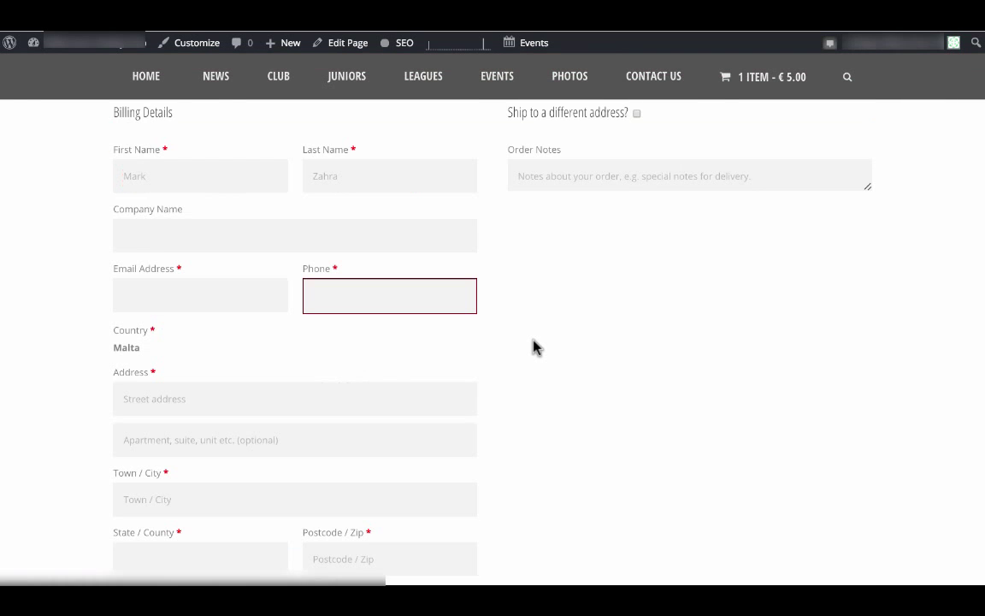
- Set the delivery date to Friday, 20 November 2015 08:00 and place the order
scroll(down, 3)
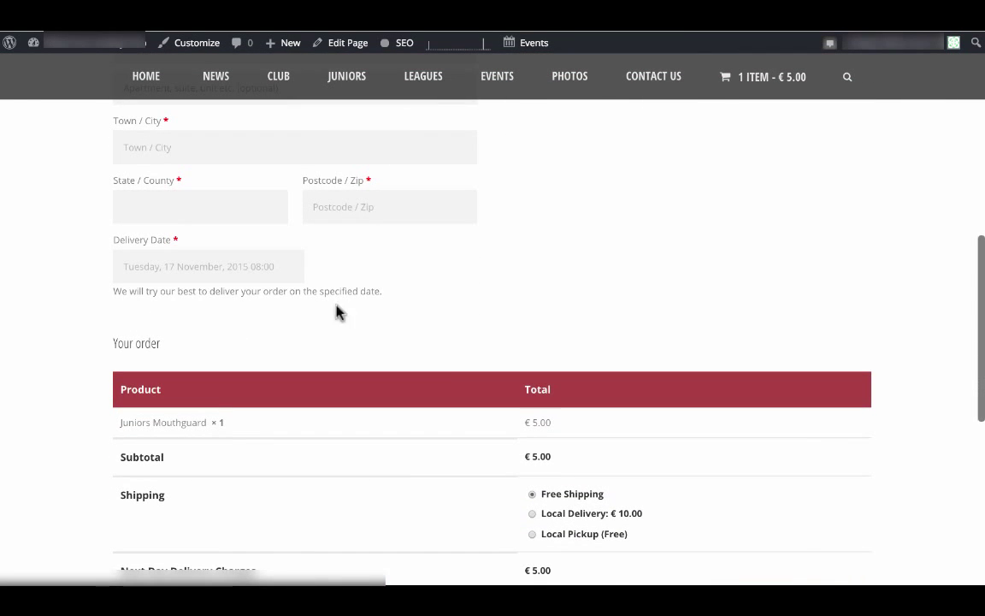
click(208, 266)
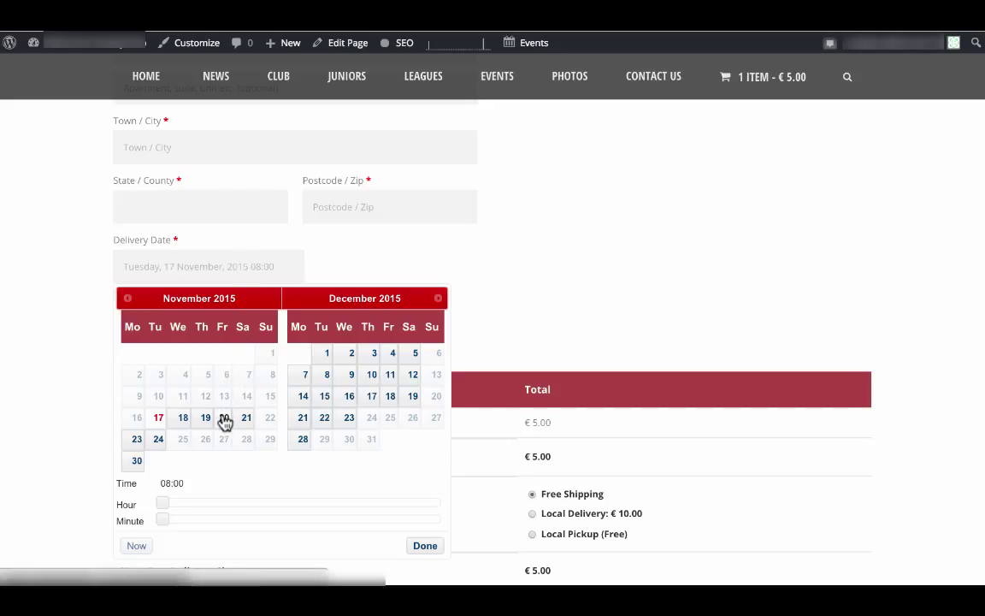
click(224, 417)
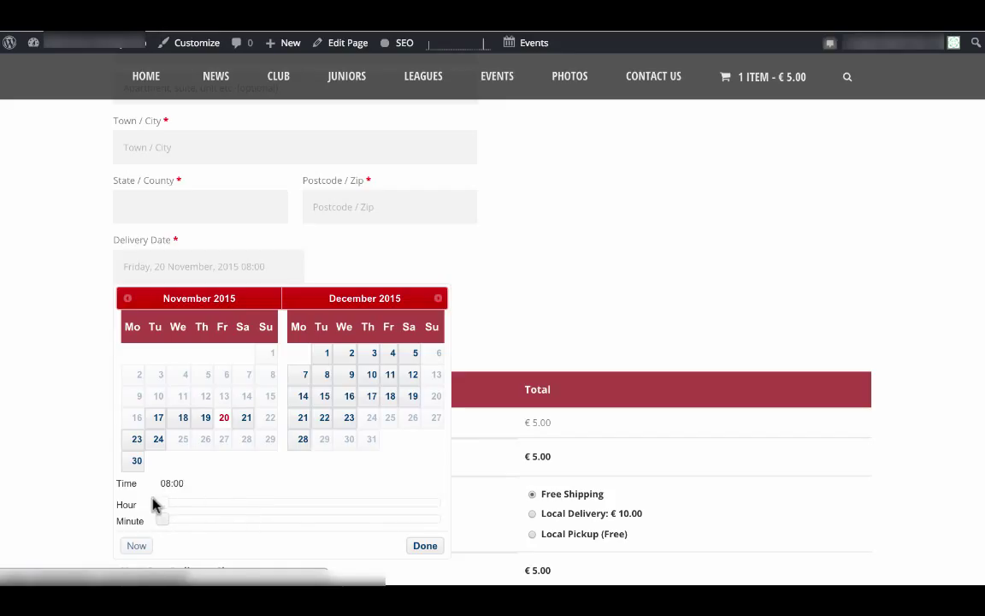
click(425, 545)
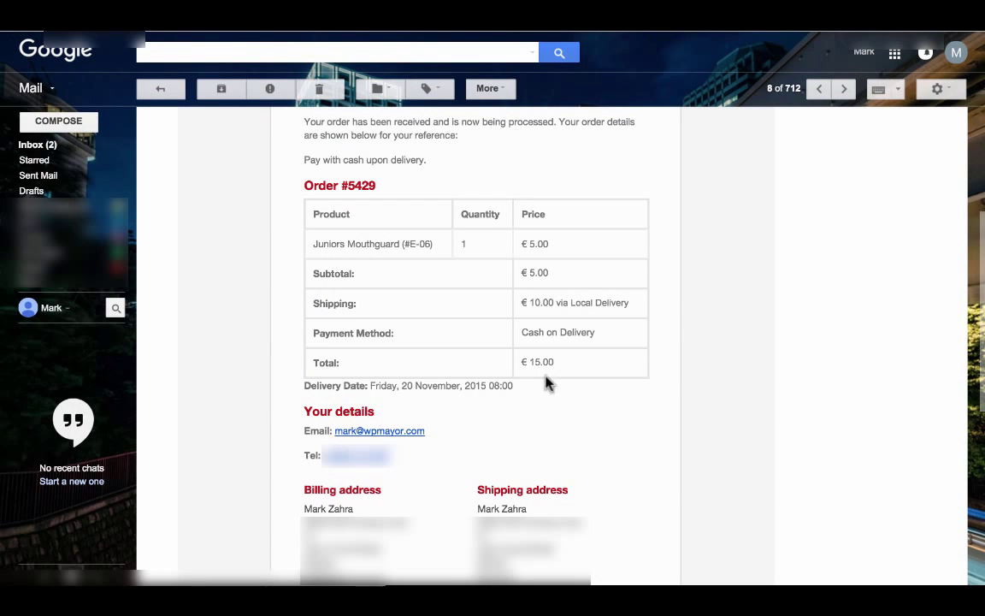
mouse_move(362, 390)
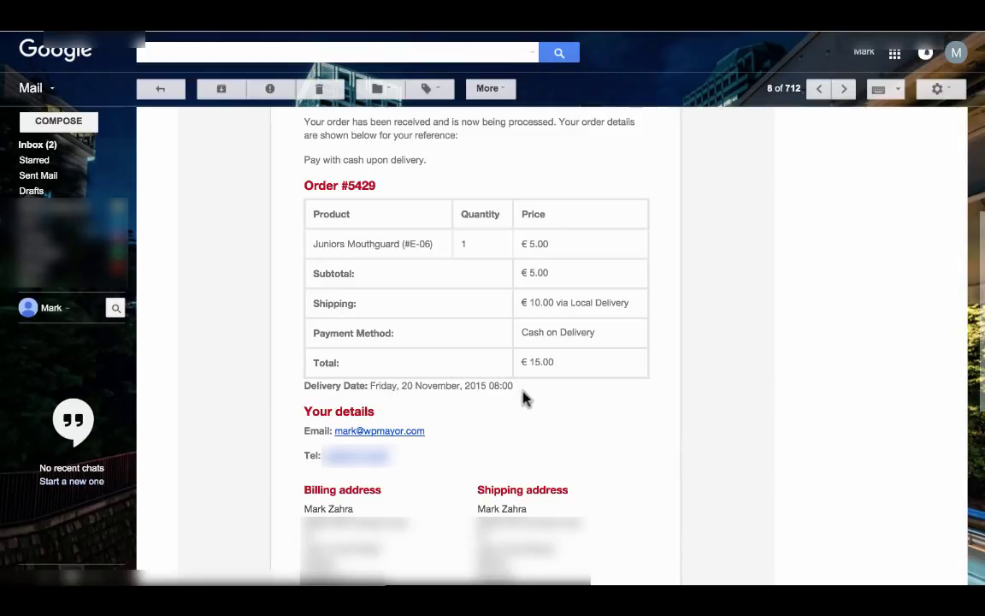
mouse_move(537, 418)
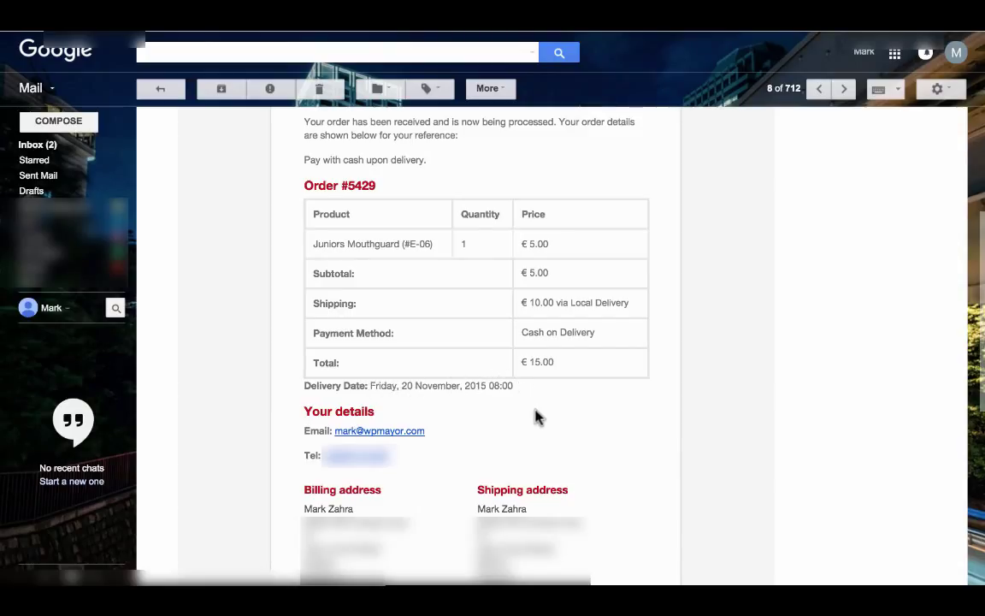